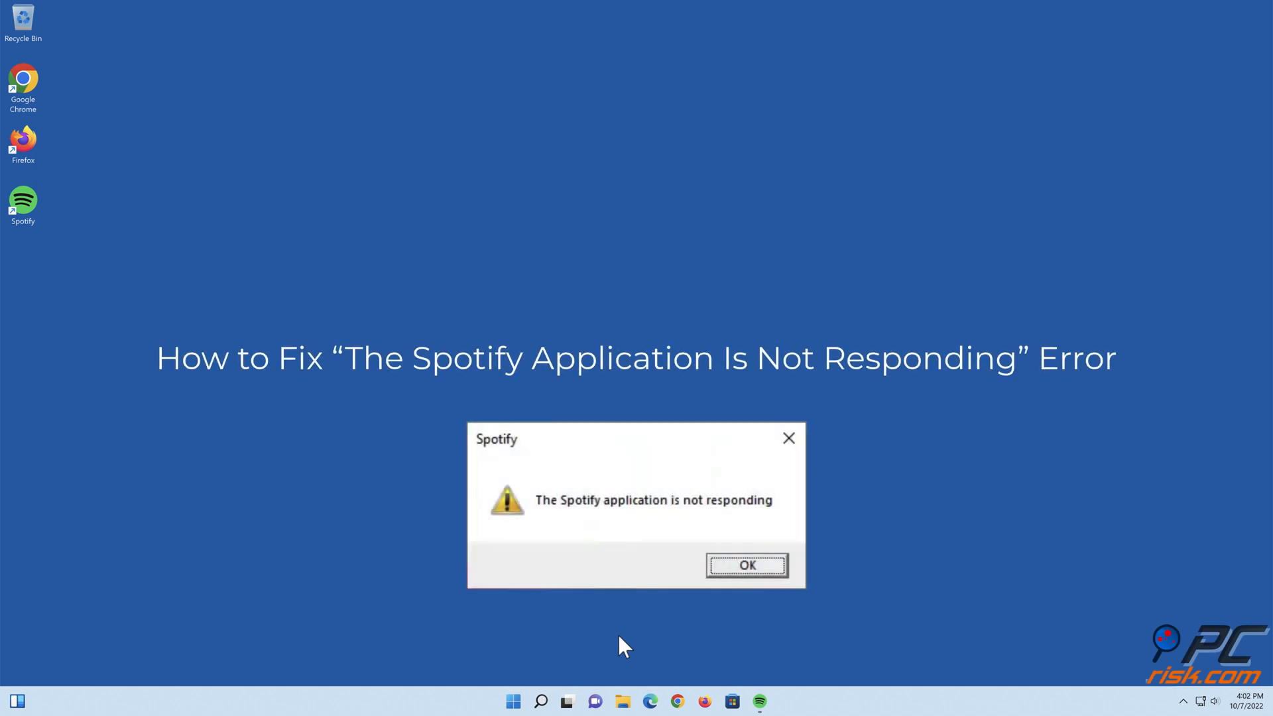
- Acknowledge the 'Spotify application is not responding' error with OK
{"action": "left_click", "coordinate": [745, 565]}
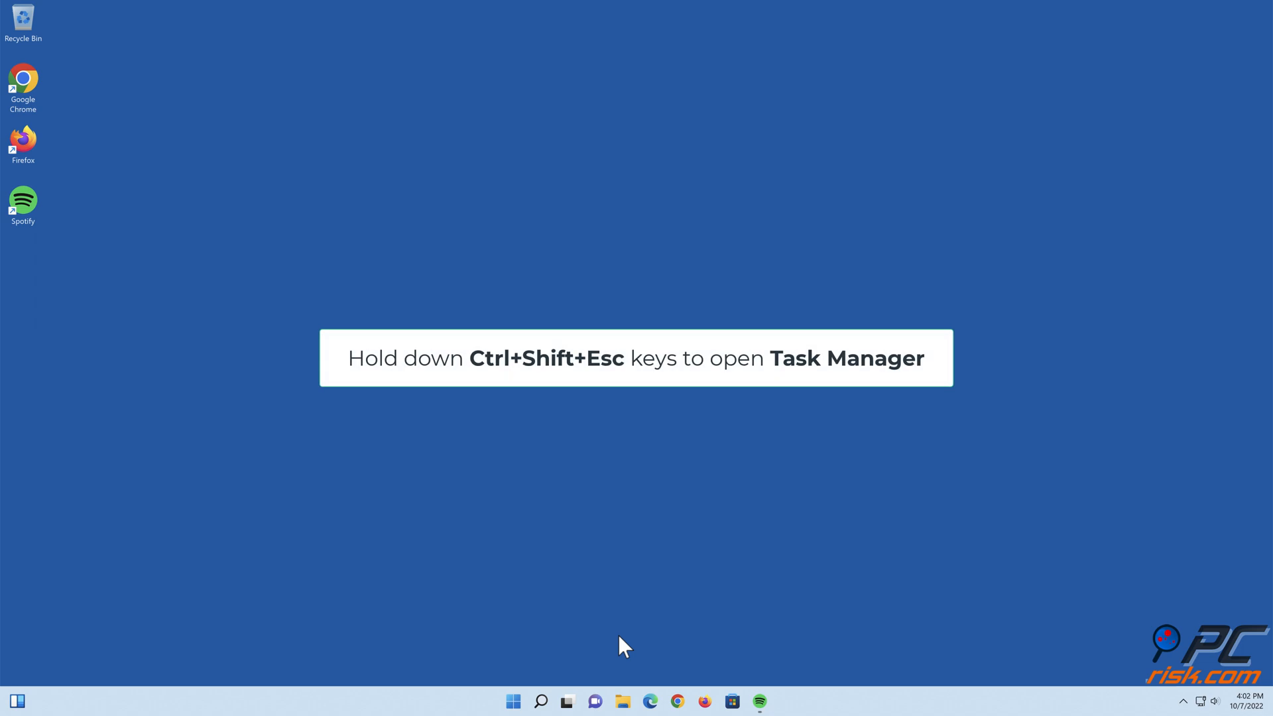
- End the Spotify (32 bit) task in Task Manager via Ctrl+Shift+Esc
{"action": "key", "text": "Ctrl+Shift+Esc"}
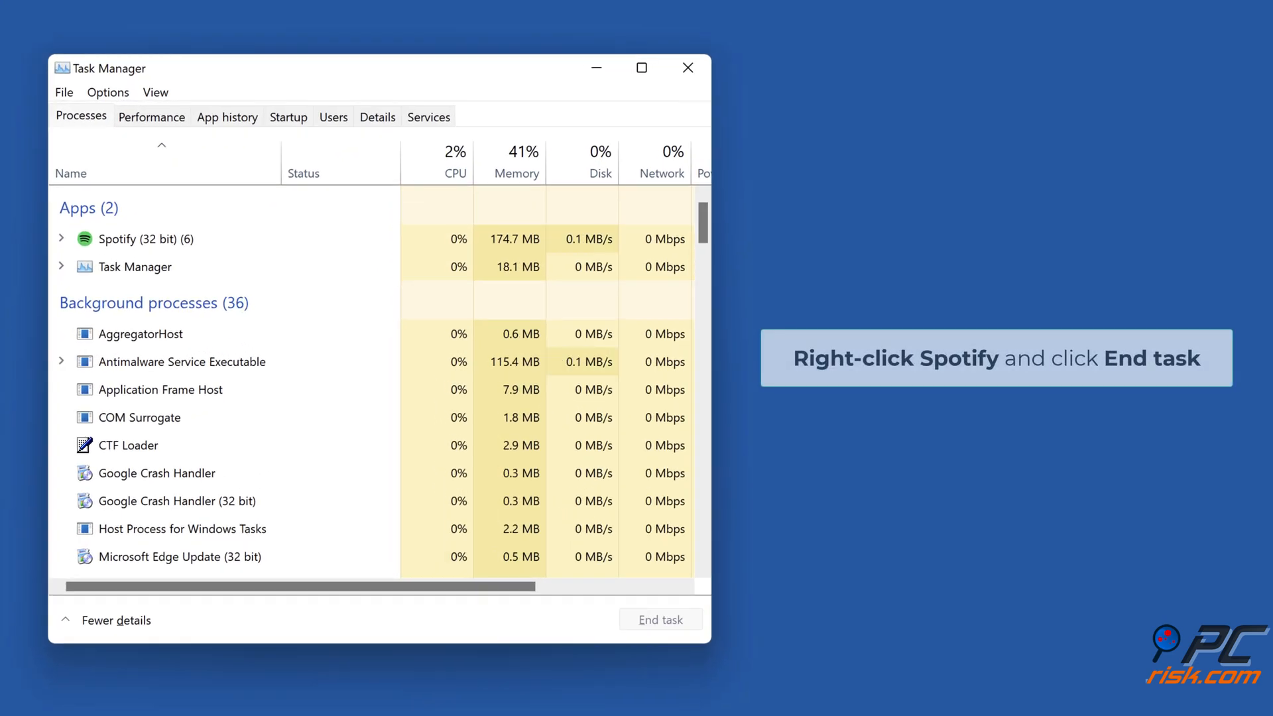
{"action": "left_click", "coordinate": [61, 239]}
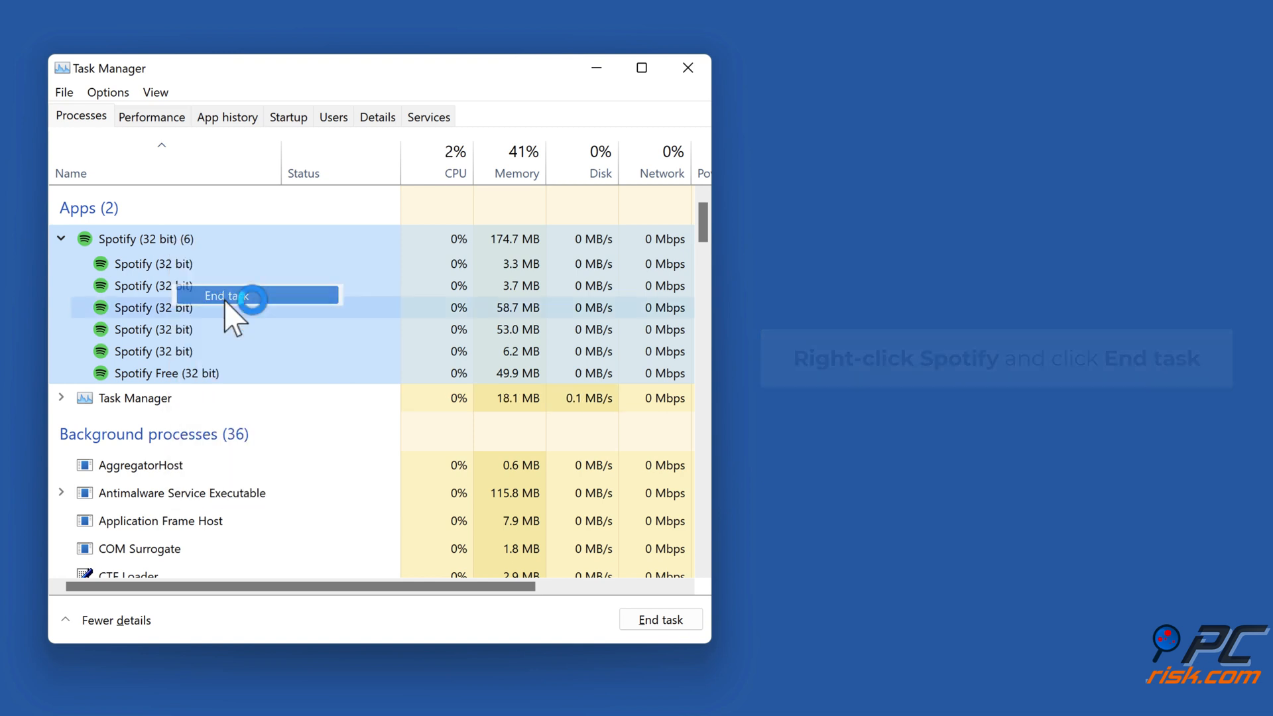
{"action": "left_click", "coordinate": [223, 295]}
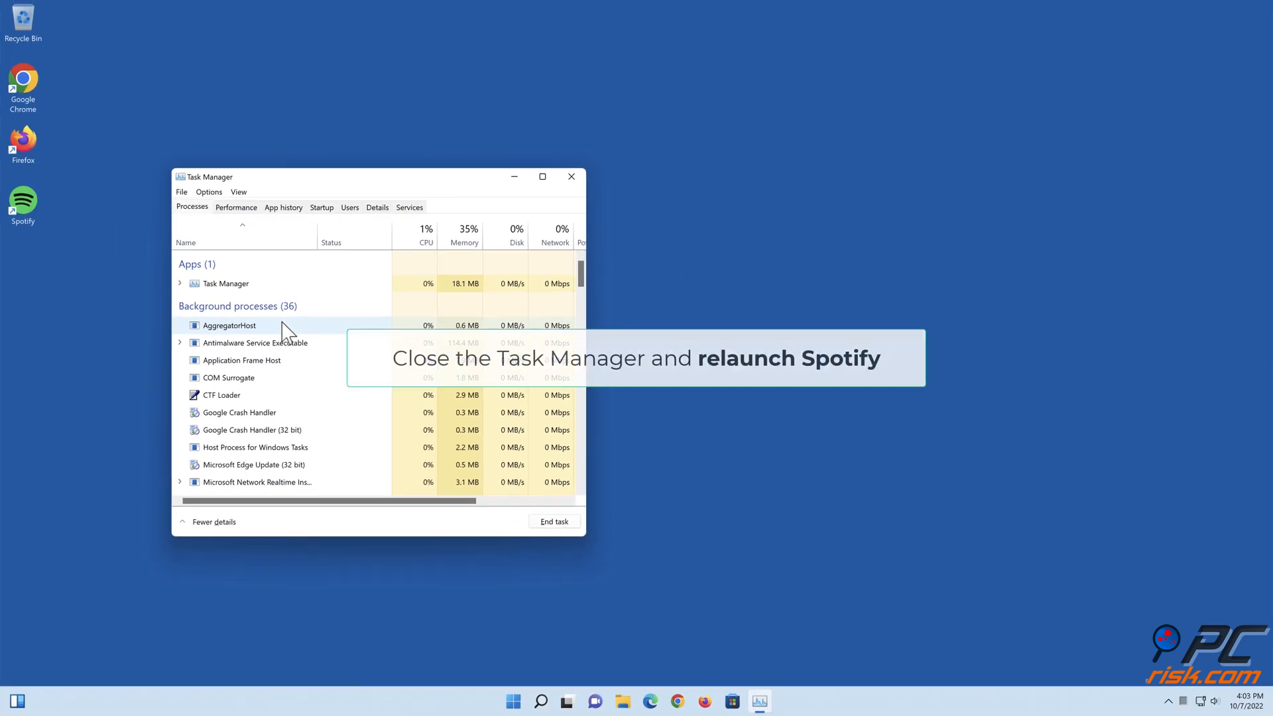
- Close Task Manager and relaunch Spotify from its desktop shortcut
{"action": "left_click", "coordinate": [570, 177]}
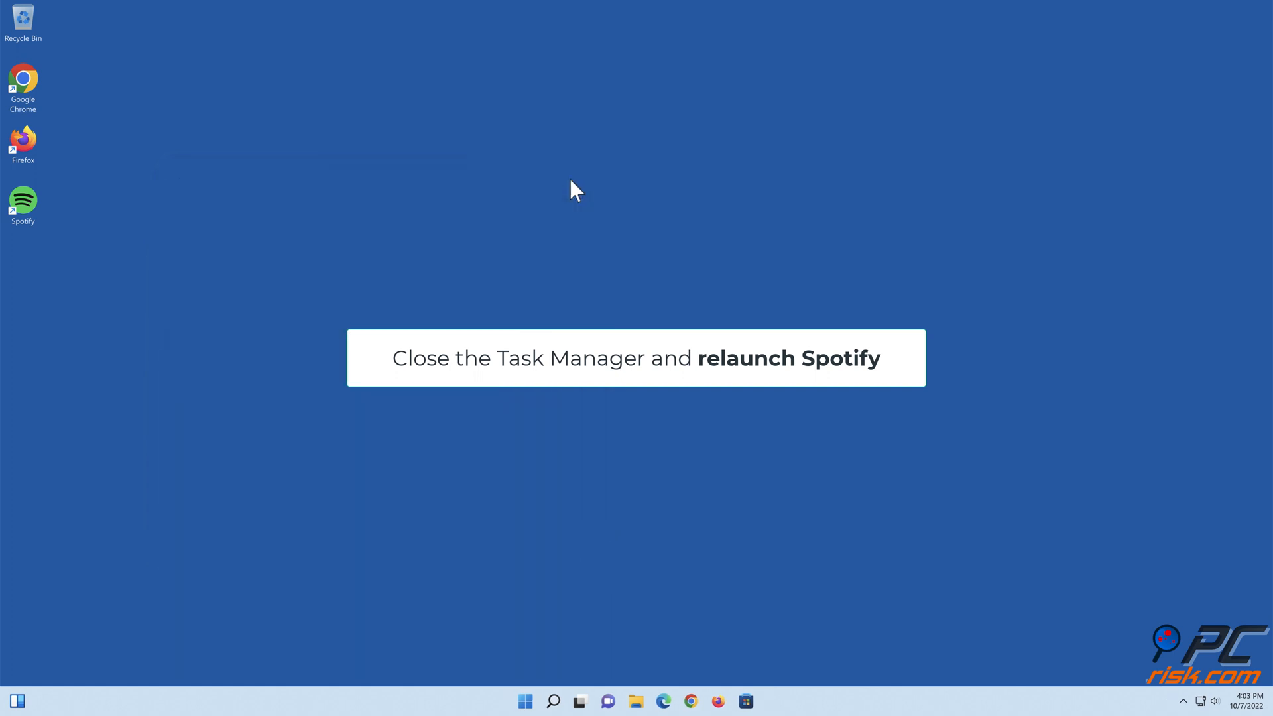
{"action": "double_click", "coordinate": [23, 201]}
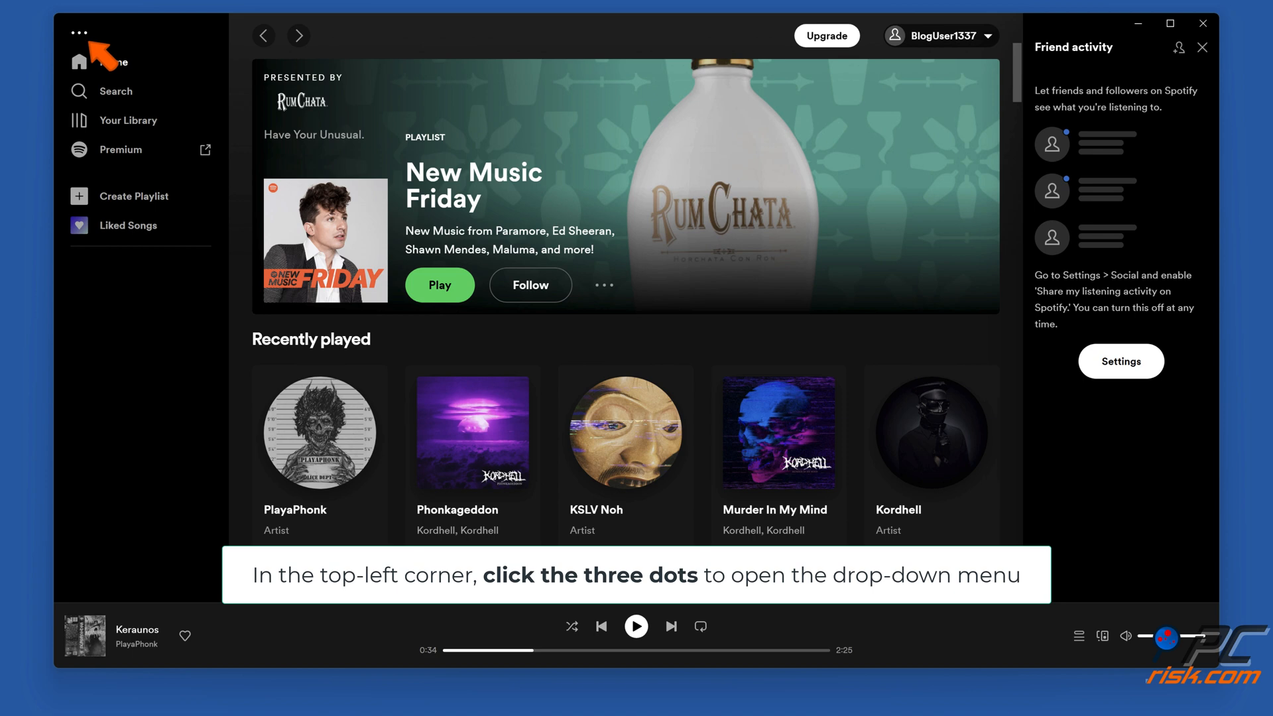
- Reach Spotify's Settings through the three-dots menu's Edit > Preferences
{"action": "left_click", "coordinate": [78, 32]}
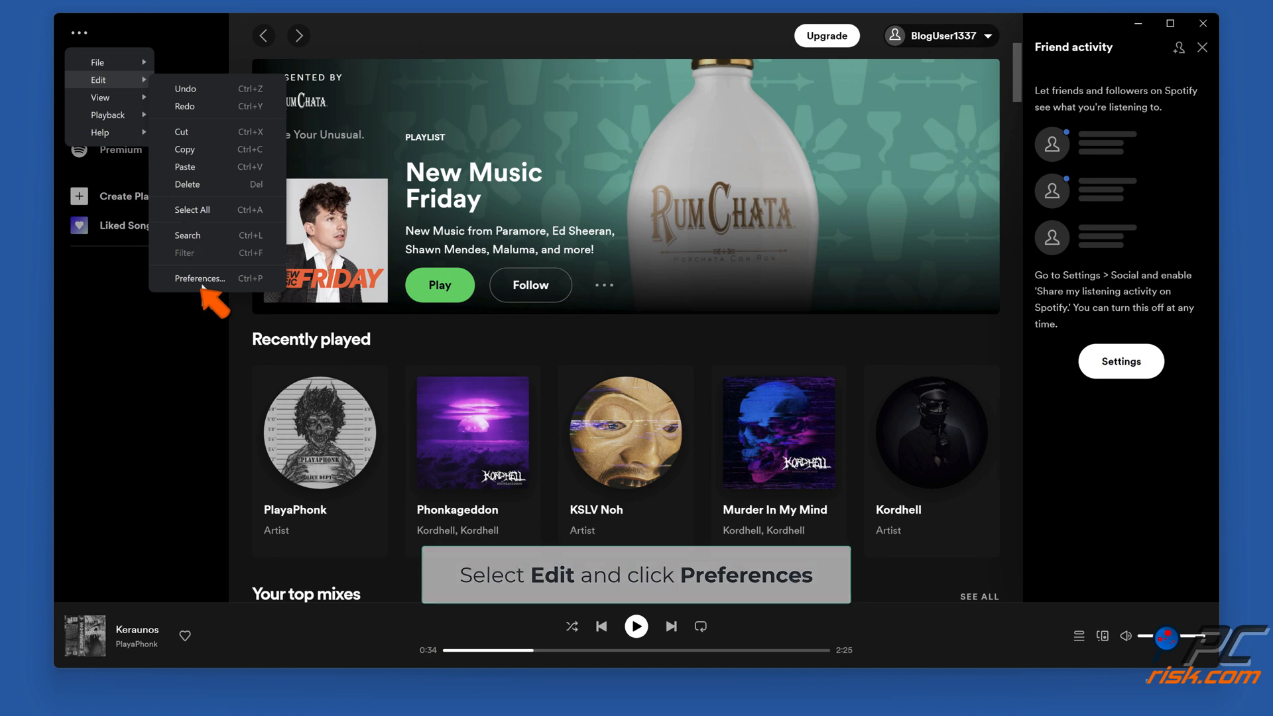
{"action": "left_click", "coordinate": [202, 278]}
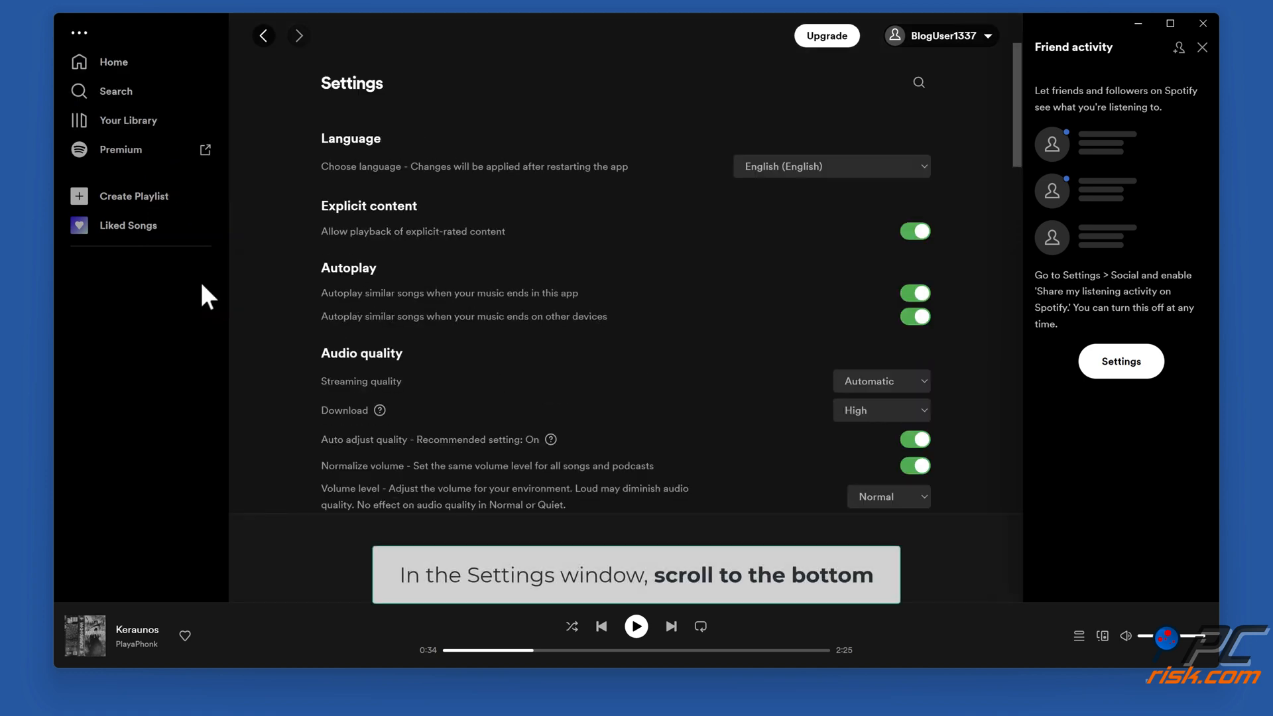
- Switch off Enable hardware acceleration under Compatibility and close Spotify
{"action": "scroll", "scroll_direction": "down", "scroll_amount": 3}
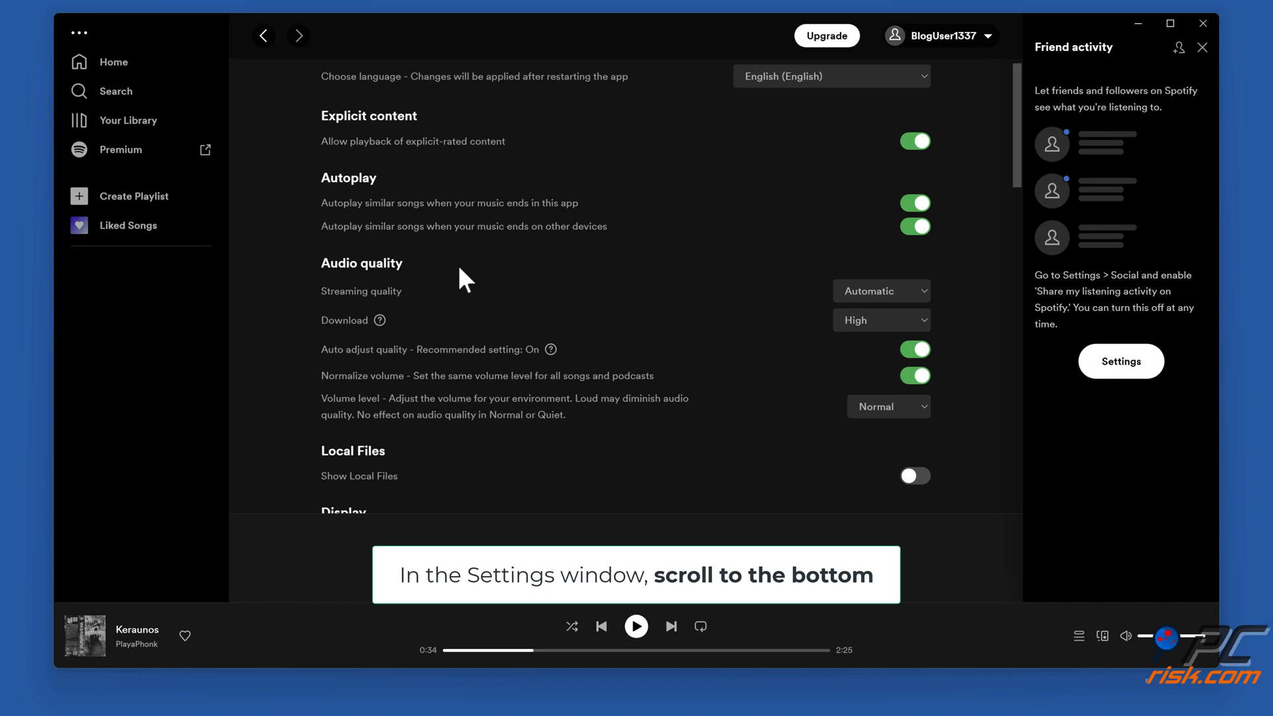
{"action": "scroll", "scroll_direction": "down", "scroll_amount": 3}
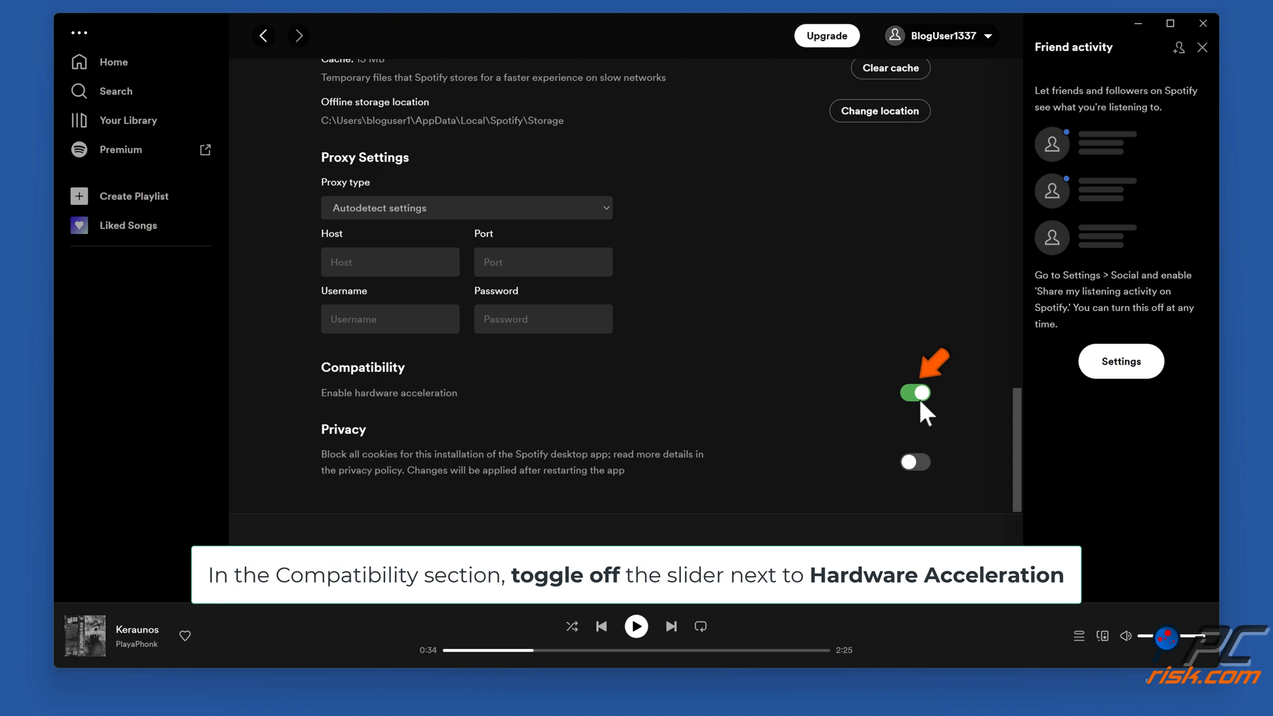
{"action": "left_click", "coordinate": [915, 393]}
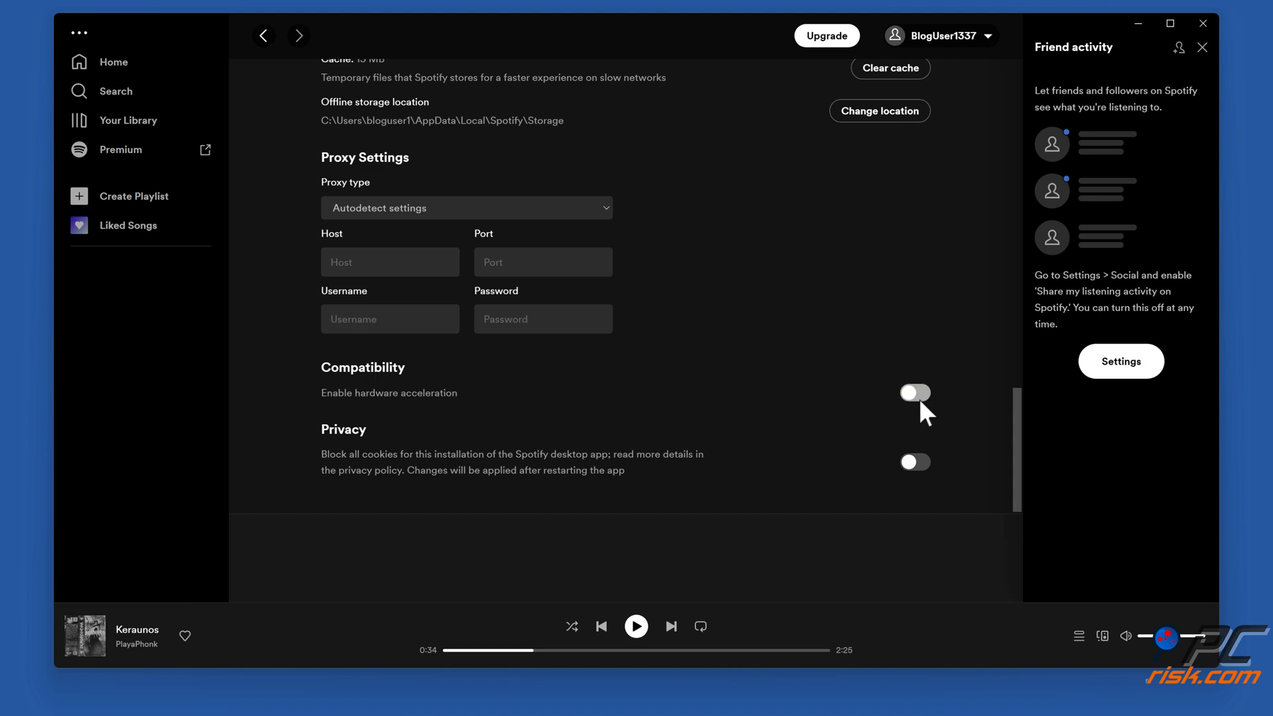
{"action": "left_click", "coordinate": [914, 392]}
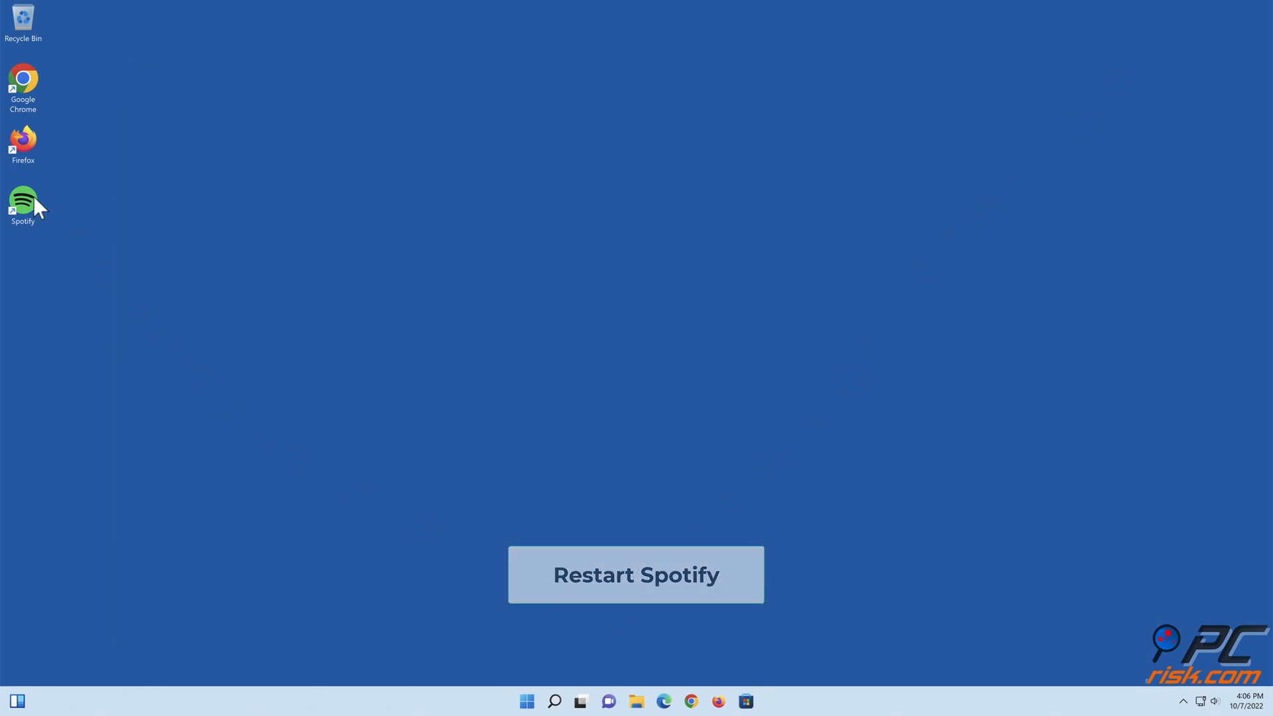
- Relaunch Spotify, let the home page load, then close it again
{"action": "left_click", "coordinate": [636, 574]}
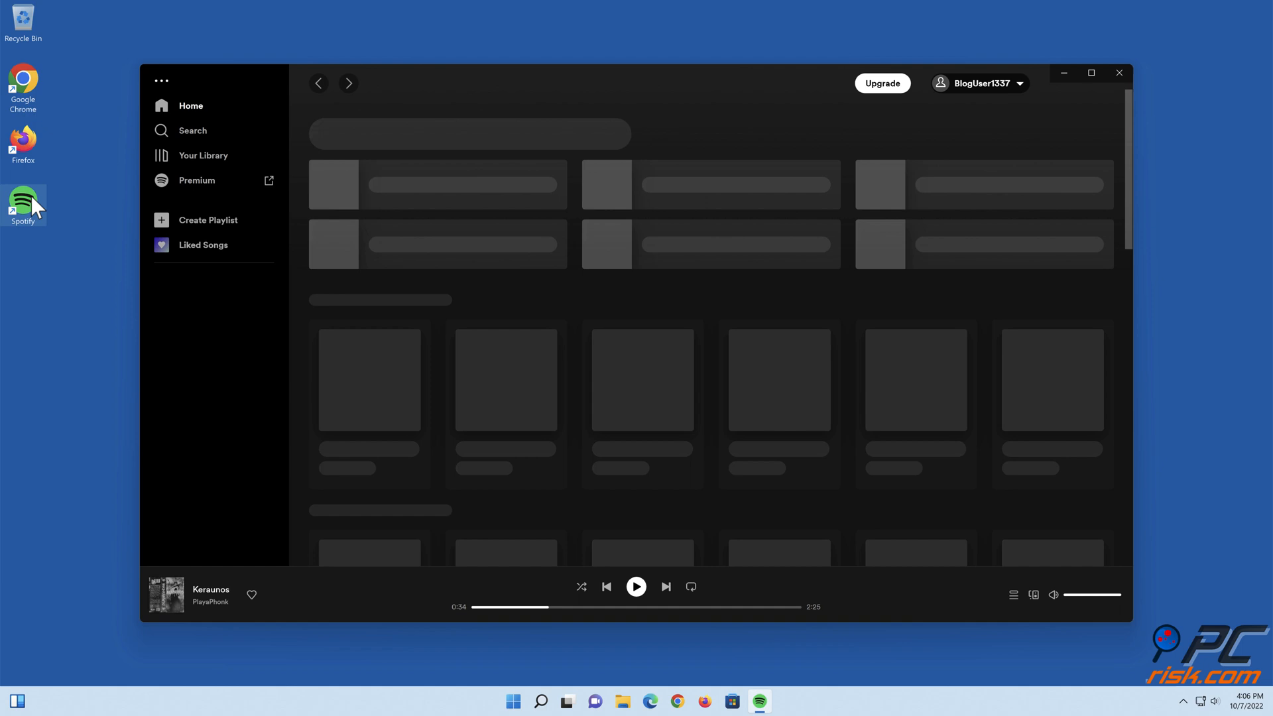
{"action": "left_click", "coordinate": [1098, 93]}
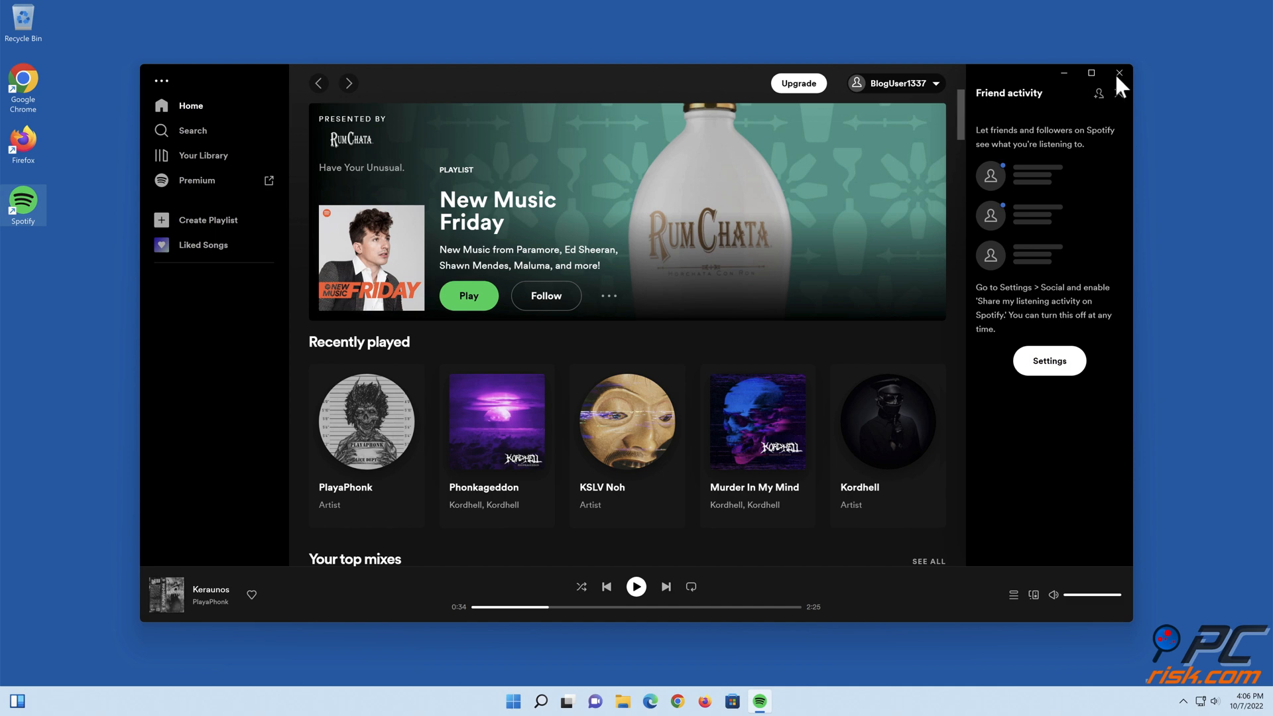
{"action": "left_click", "coordinate": [1117, 72]}
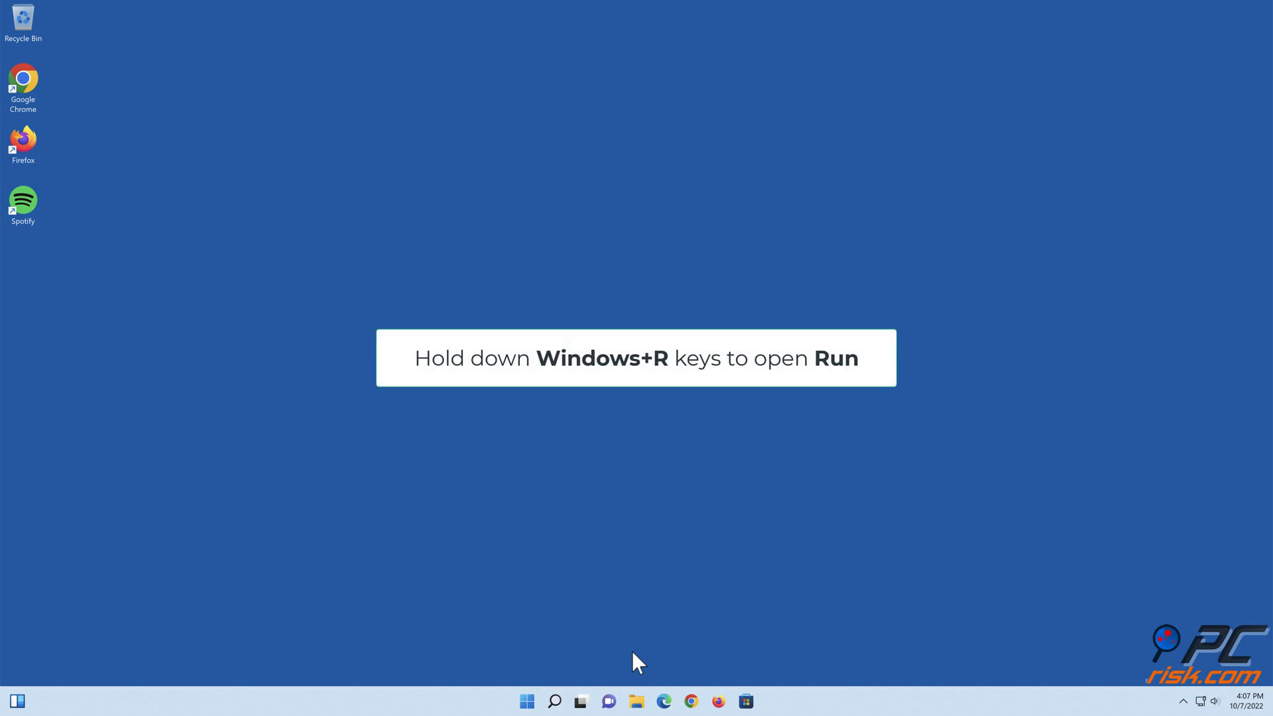
- Run firewall.cpl to reach the Windows Defender Firewall control panel page
{"action": "key", "text": "Win+r"}
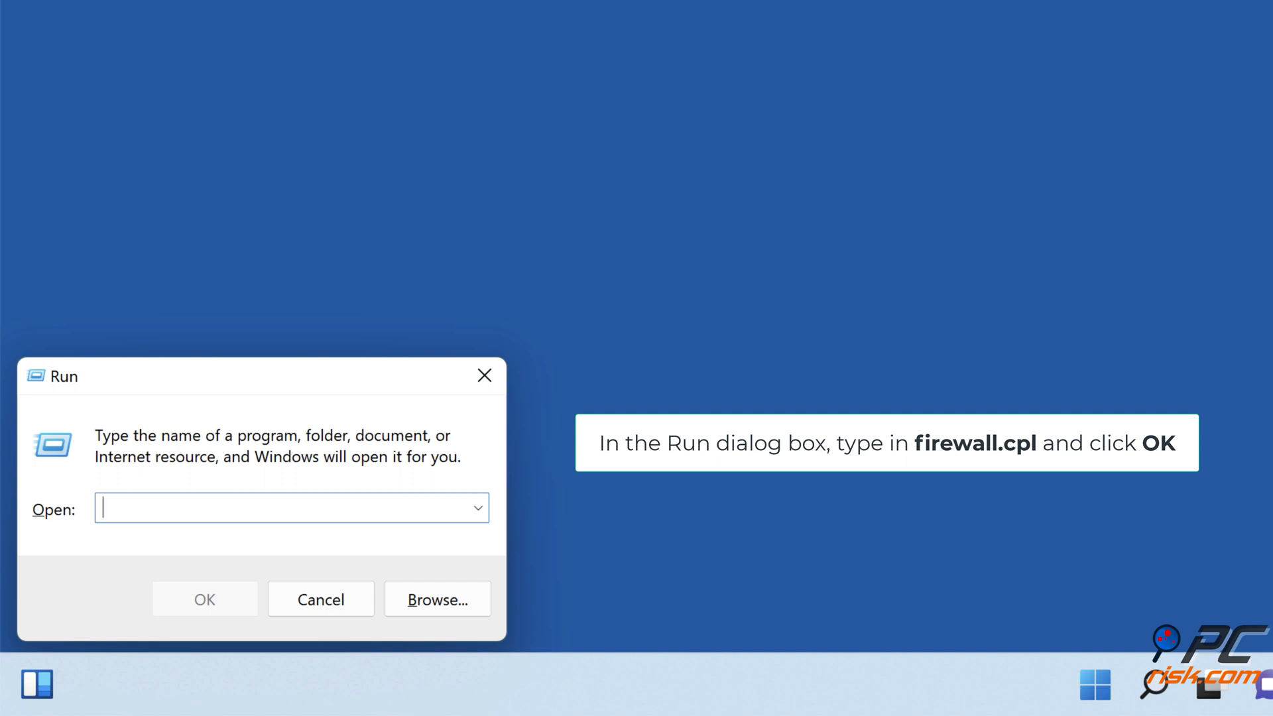
{"action": "type", "text": "firewall.cpl"}
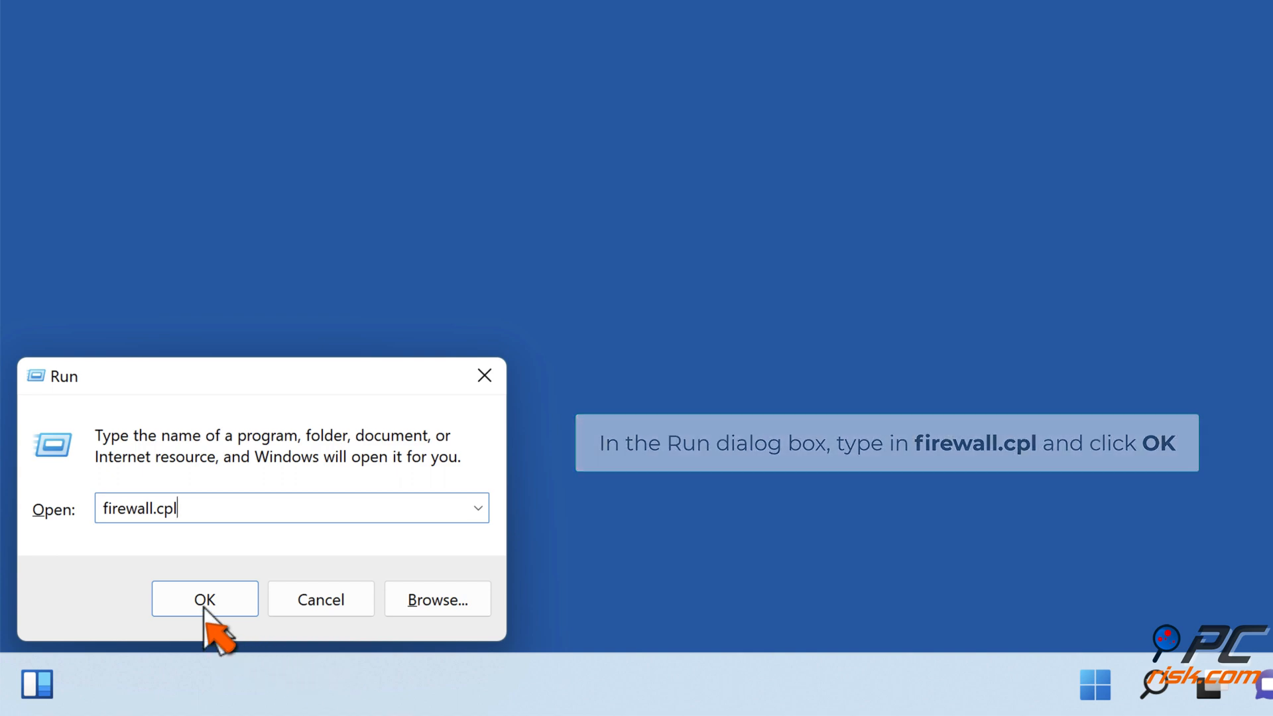
{"action": "left_click", "coordinate": [204, 598]}
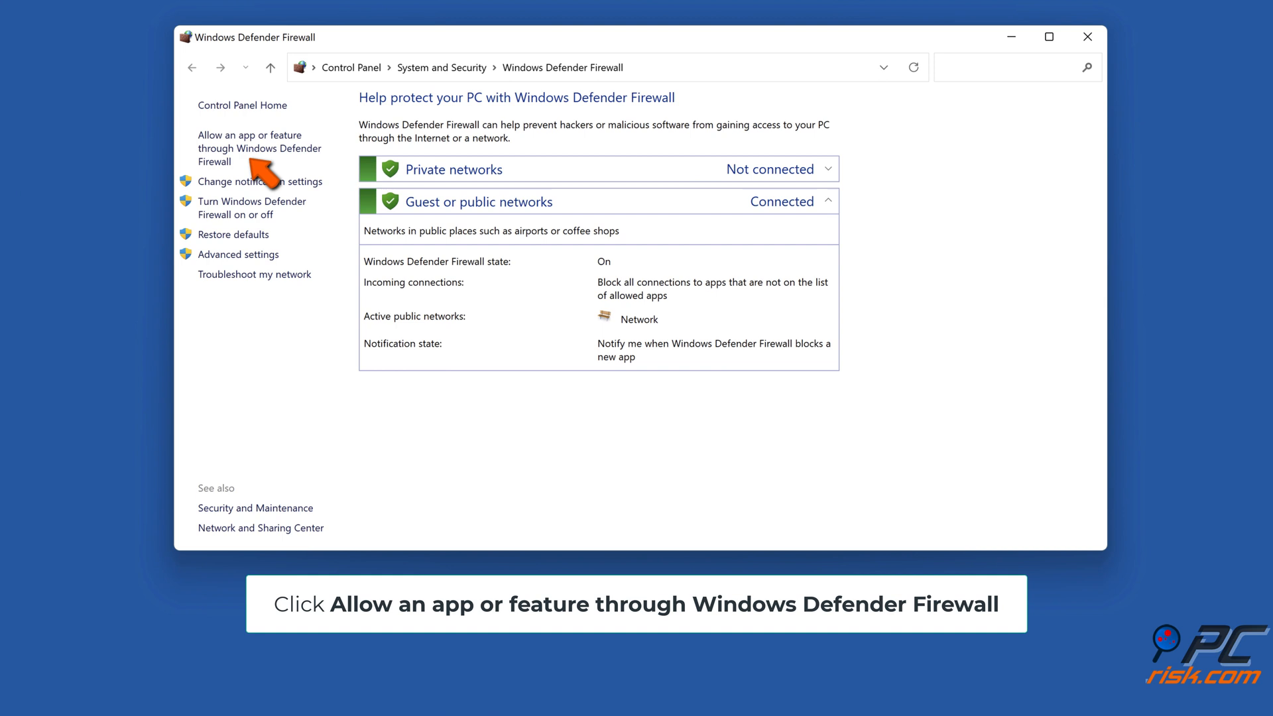
{"action": "mouse_move", "coordinate": [219, 288]}
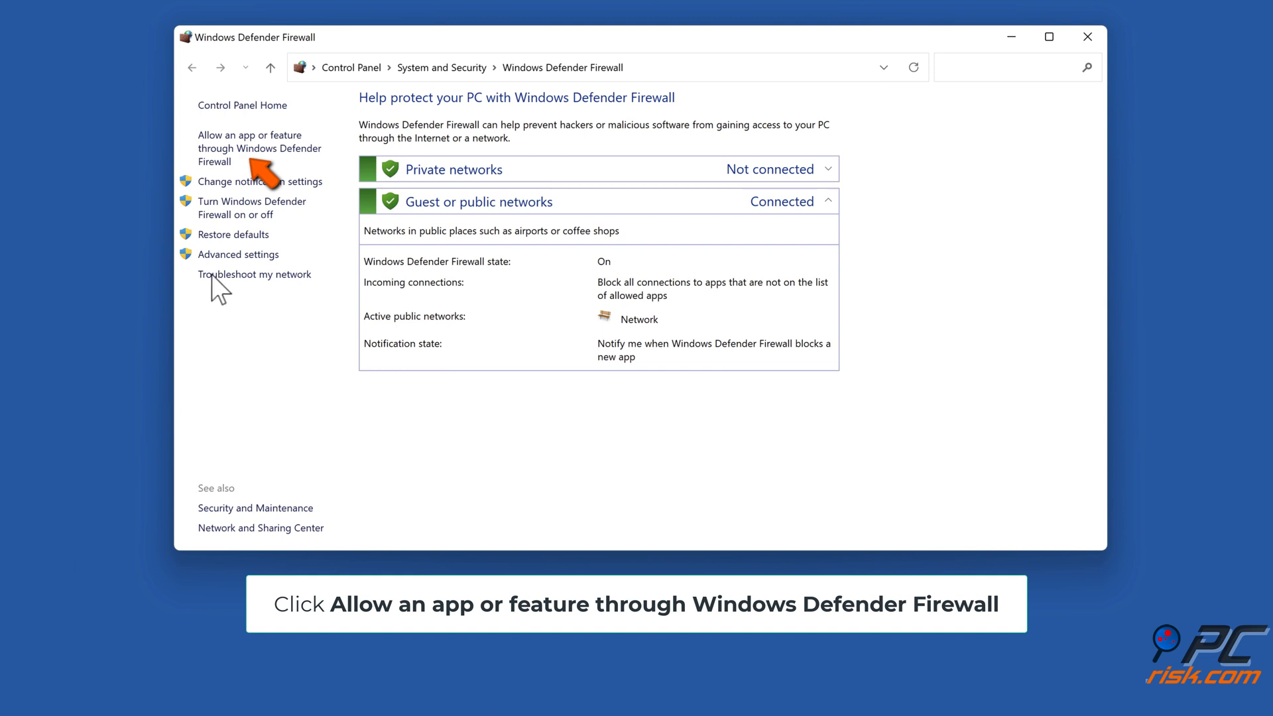
- Allow spotify.exe on Private and Public networks in Allowed apps and confirm with OK
{"action": "left_click", "coordinate": [260, 148]}
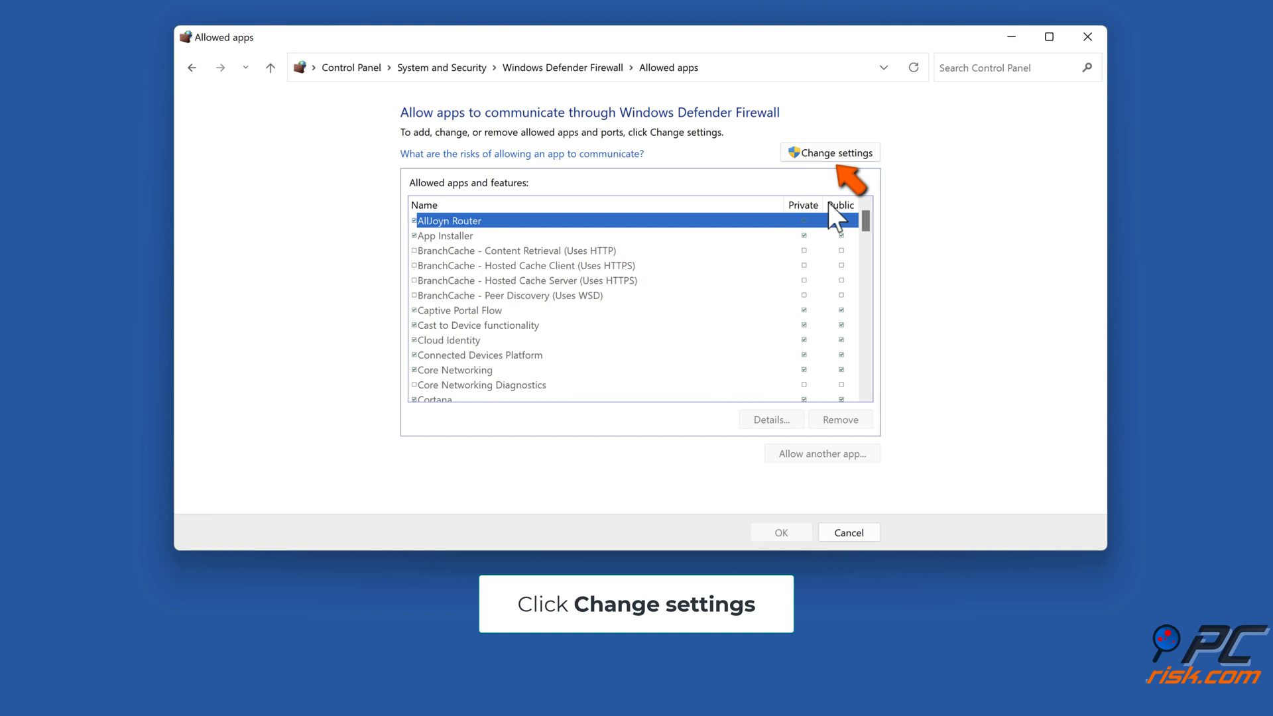
{"action": "left_click", "coordinate": [830, 153]}
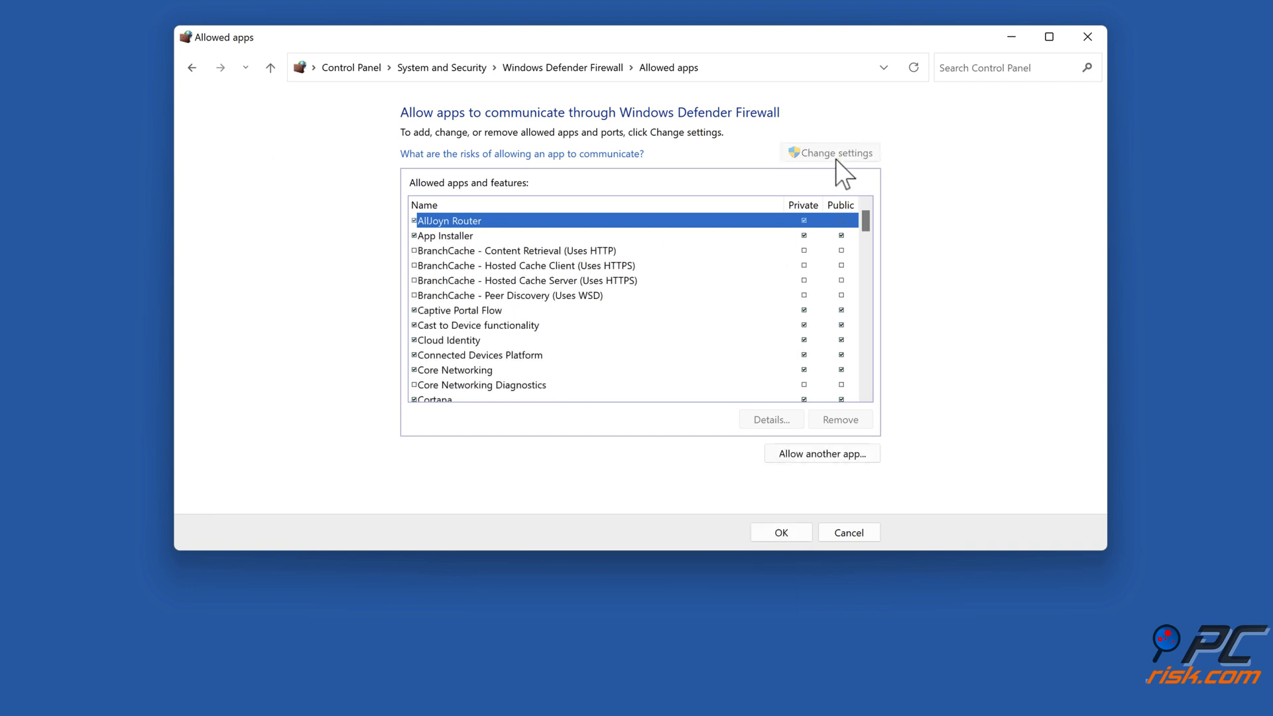
{"action": "scroll", "scroll_direction": "down", "scroll_amount": 3}
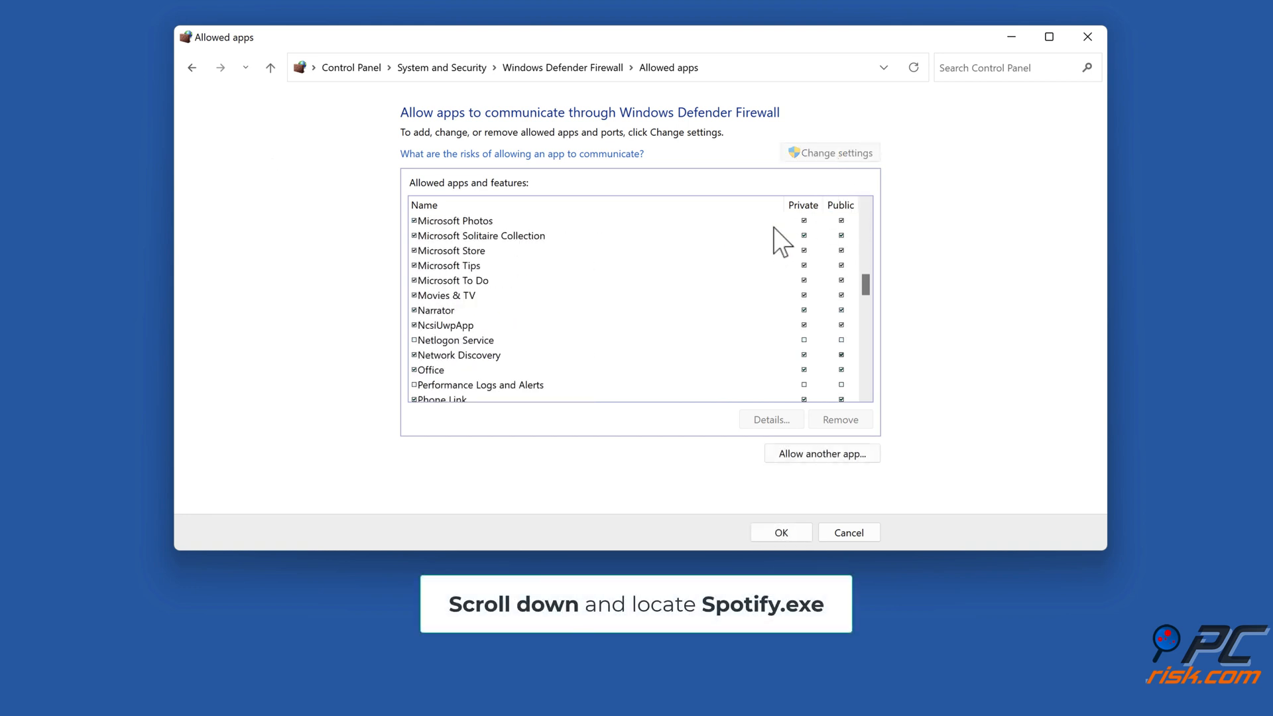
{"action": "scroll", "scroll_direction": "down", "scroll_amount": 3}
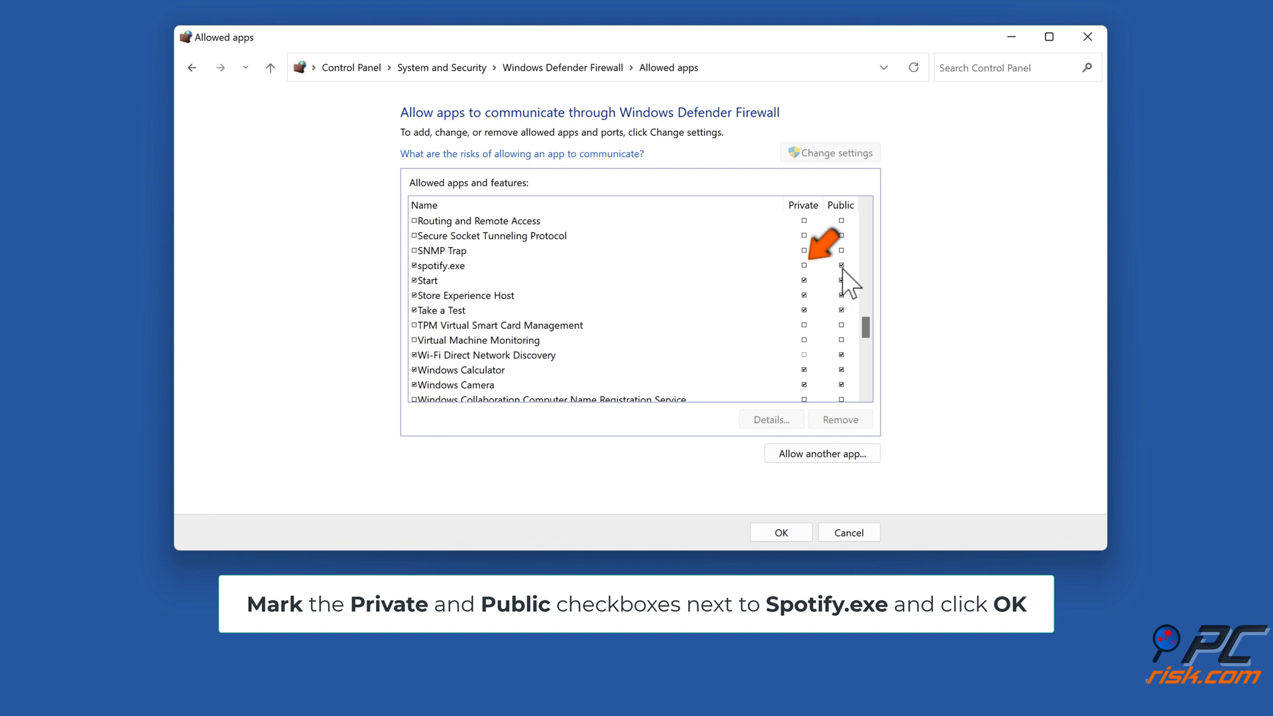
{"action": "left_click", "coordinate": [803, 265]}
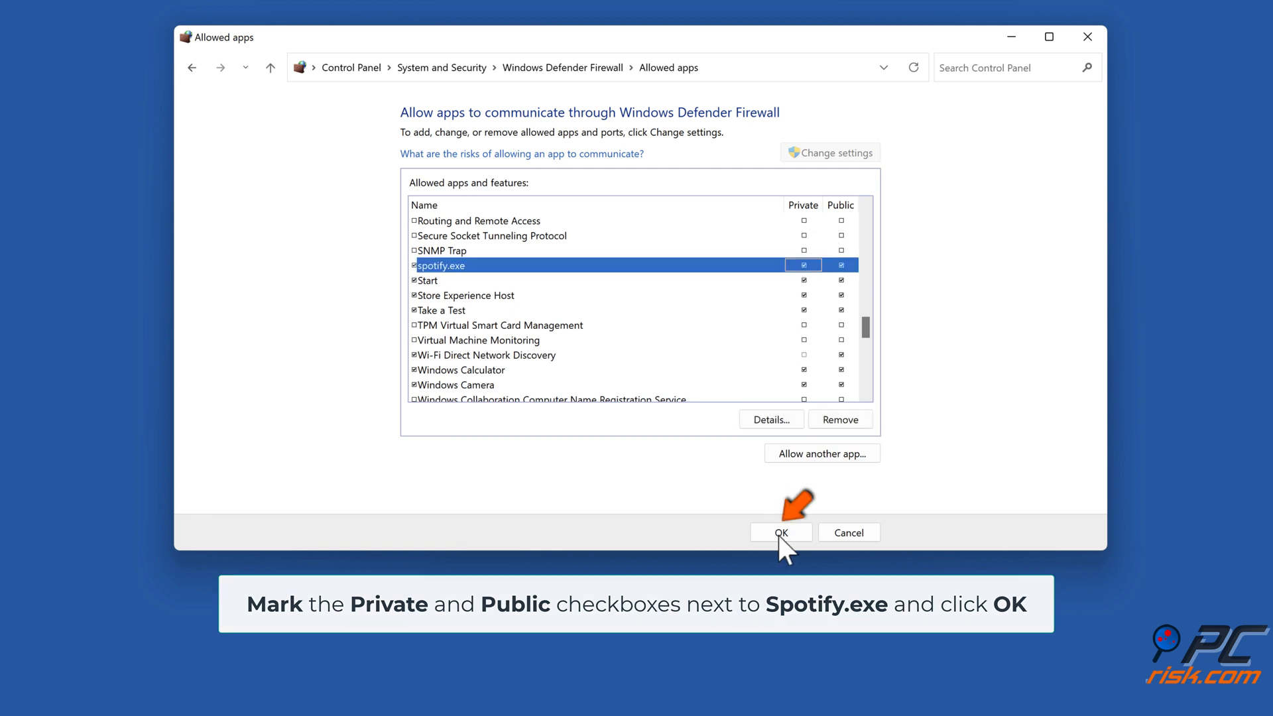
{"action": "left_click", "coordinate": [780, 532]}
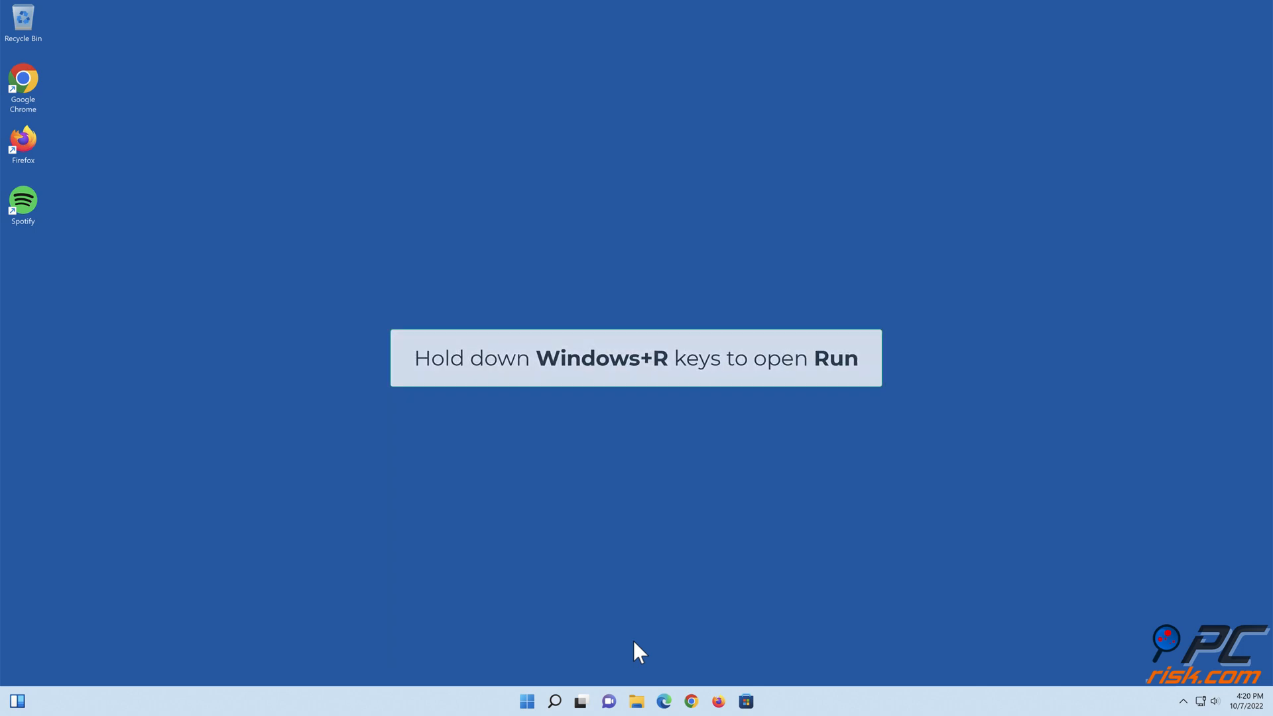
- Run %appdata% to open the AppData Roaming folder in File Explorer
{"action": "key", "text": "win+r"}
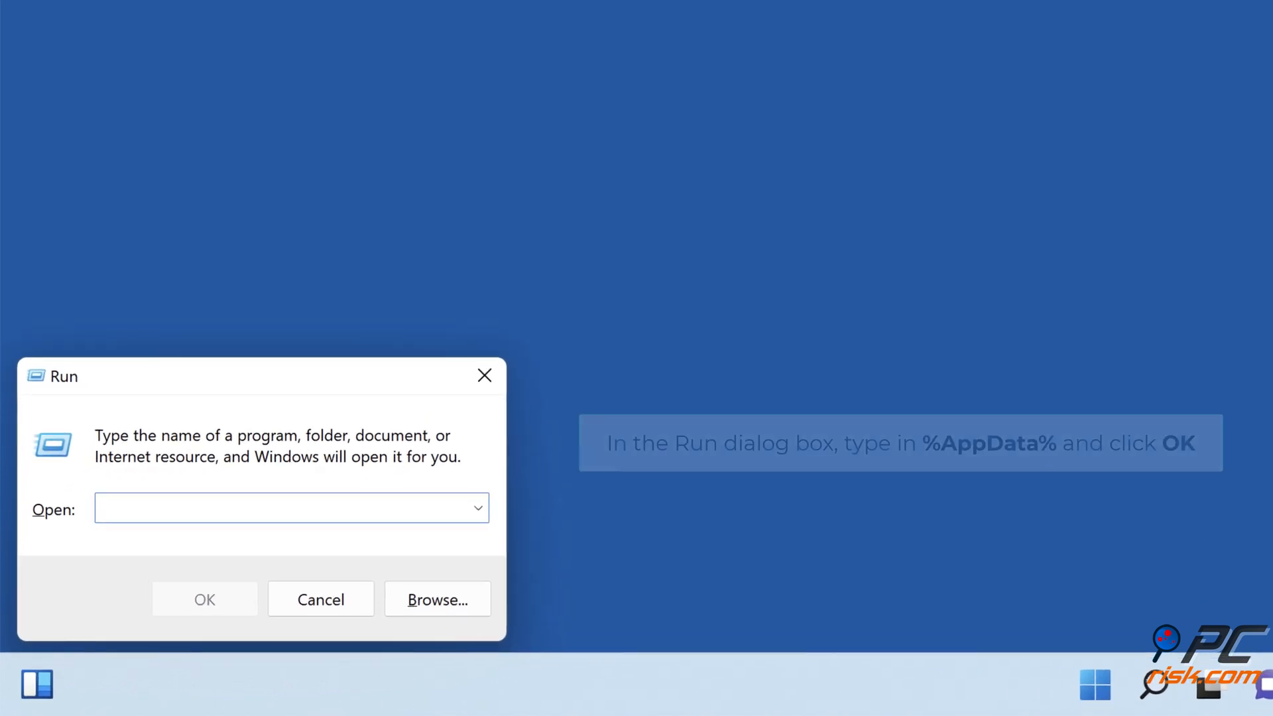
{"action": "left_click", "coordinate": [291, 508]}
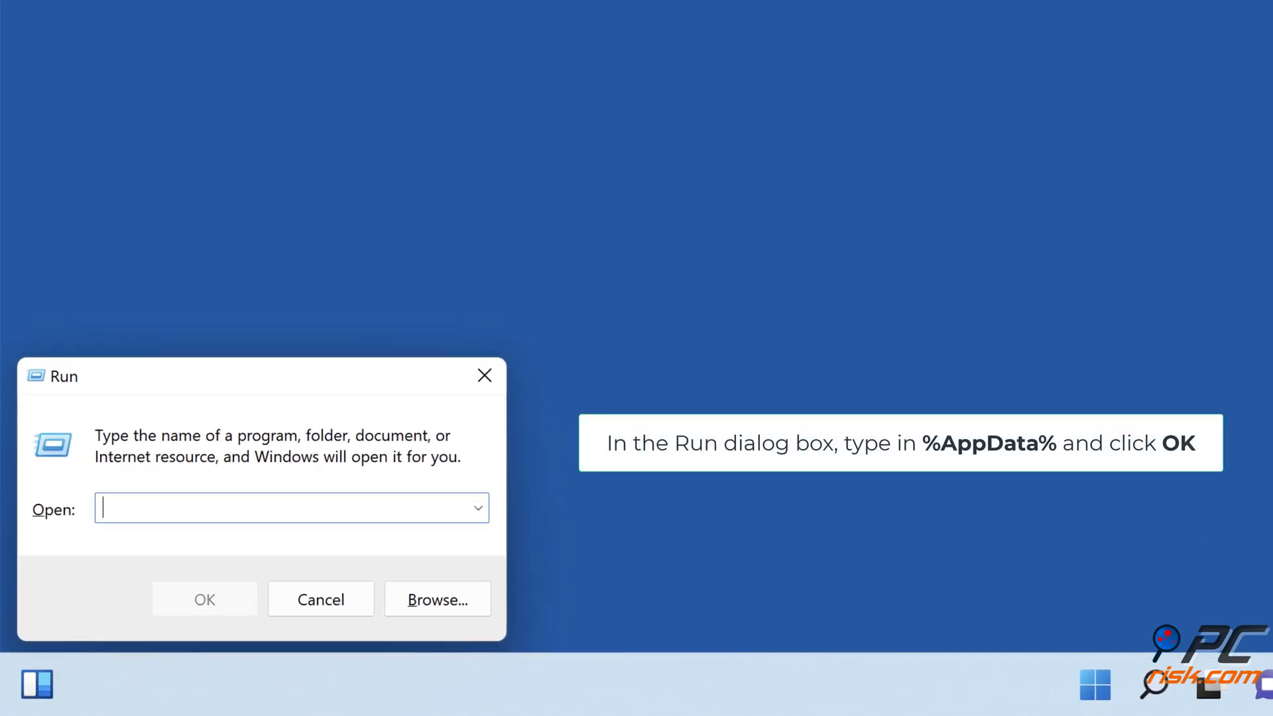
{"action": "type", "text": "%appdata%"}
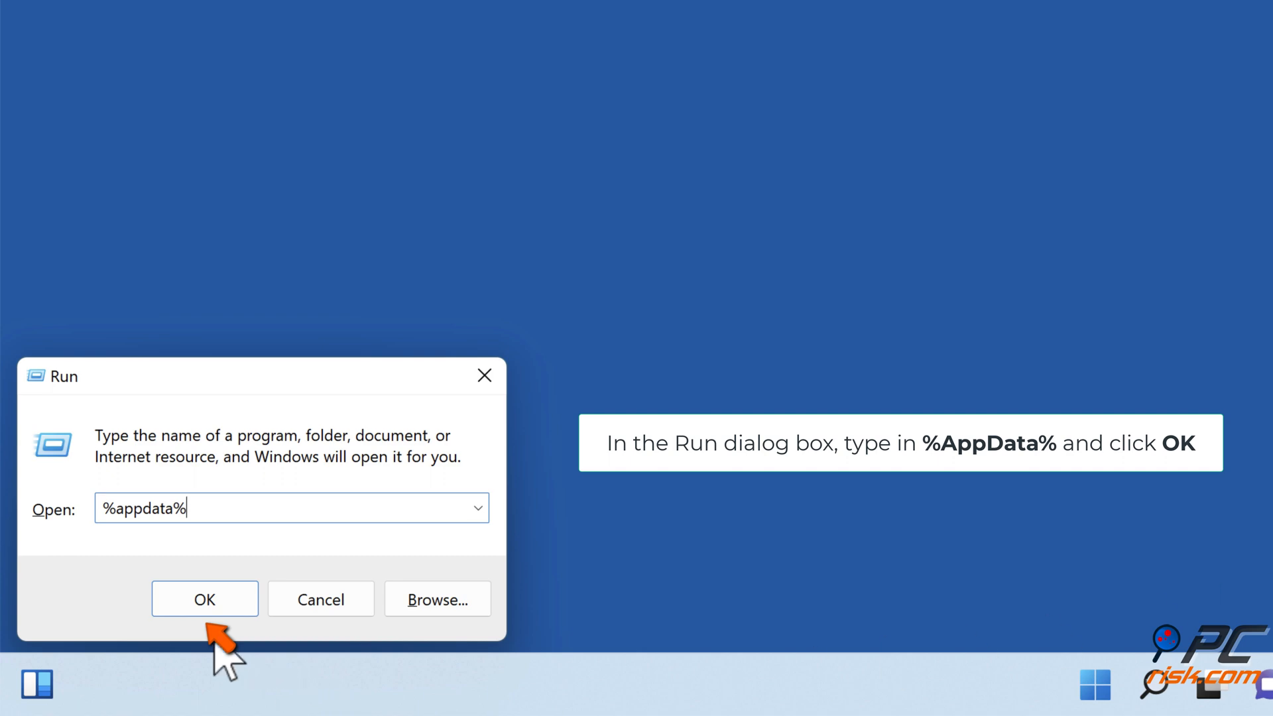
{"action": "left_click", "coordinate": [205, 599]}
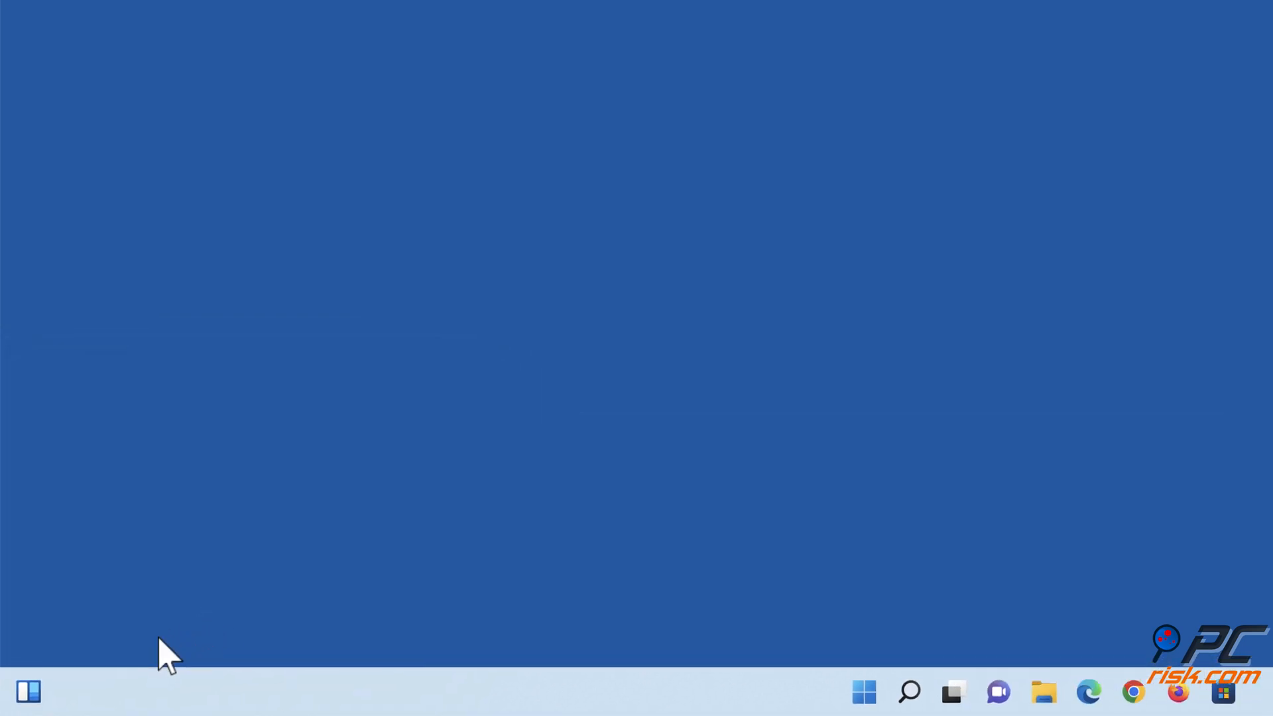
{"action": "left_click", "coordinate": [1044, 692]}
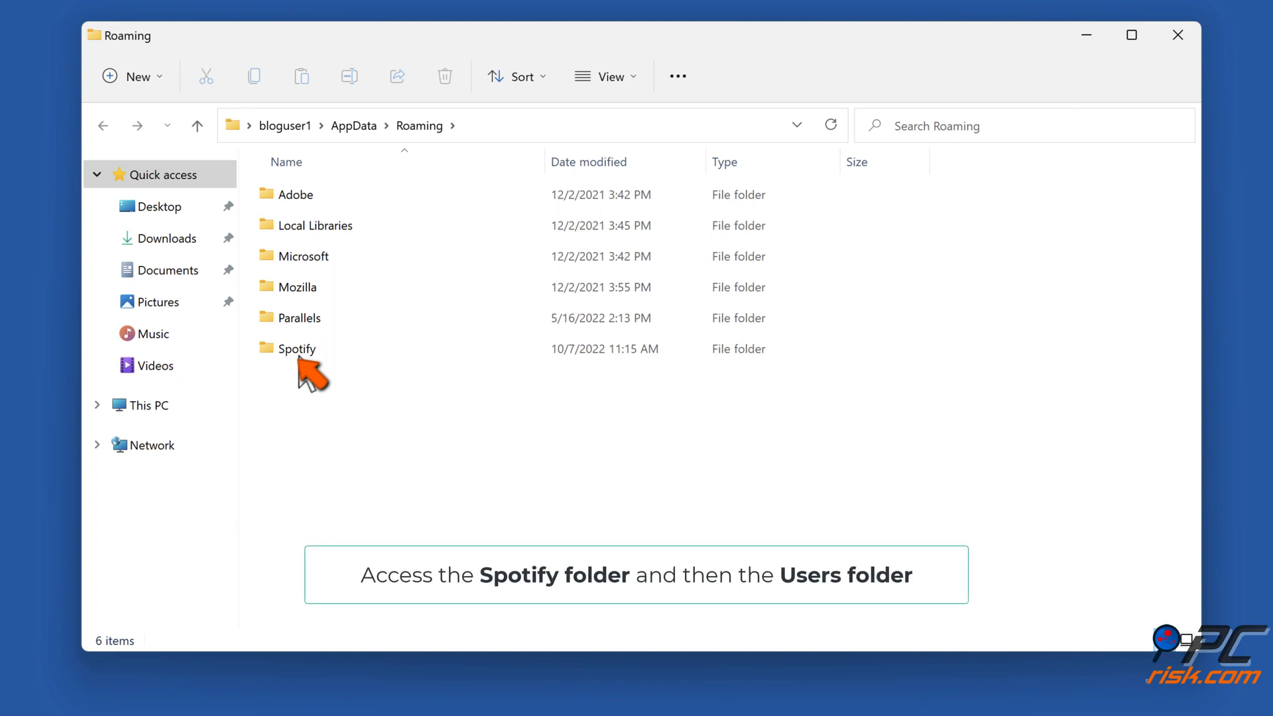
- Delete local-files.bnk from Spotify > Users > the account's user folder
{"action": "double_click", "coordinate": [297, 349]}
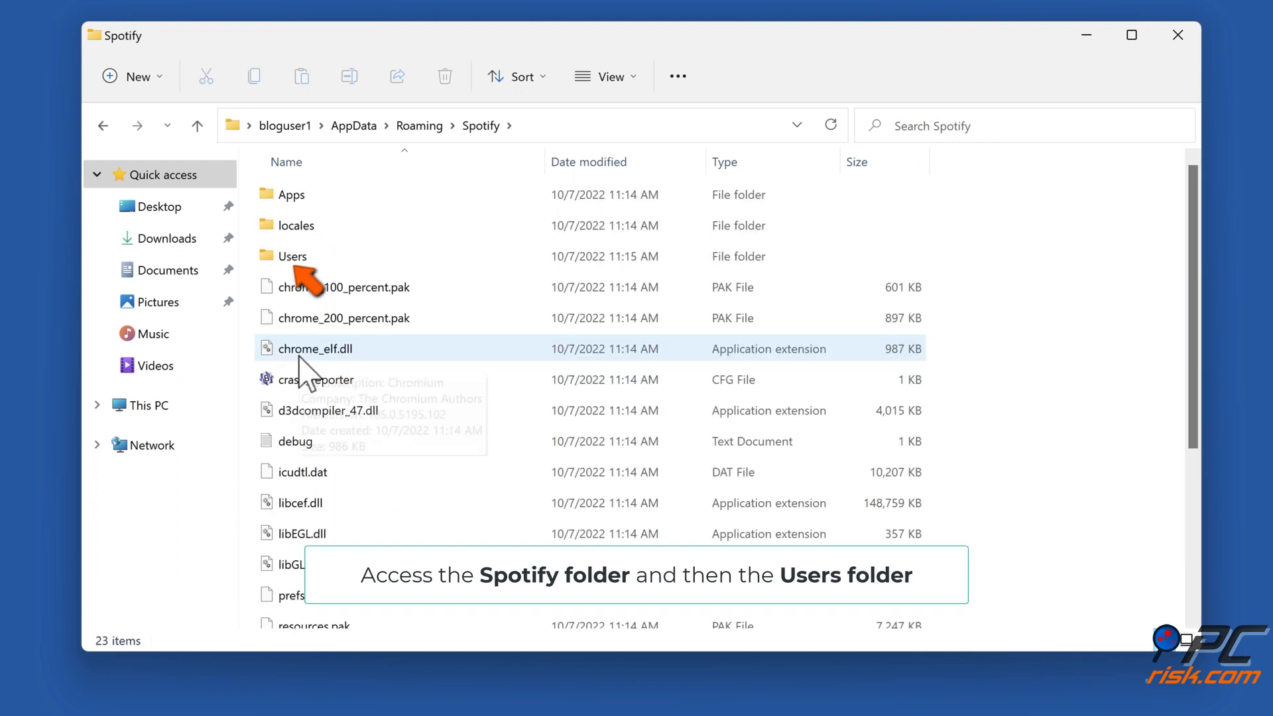
{"action": "double_click", "coordinate": [292, 256]}
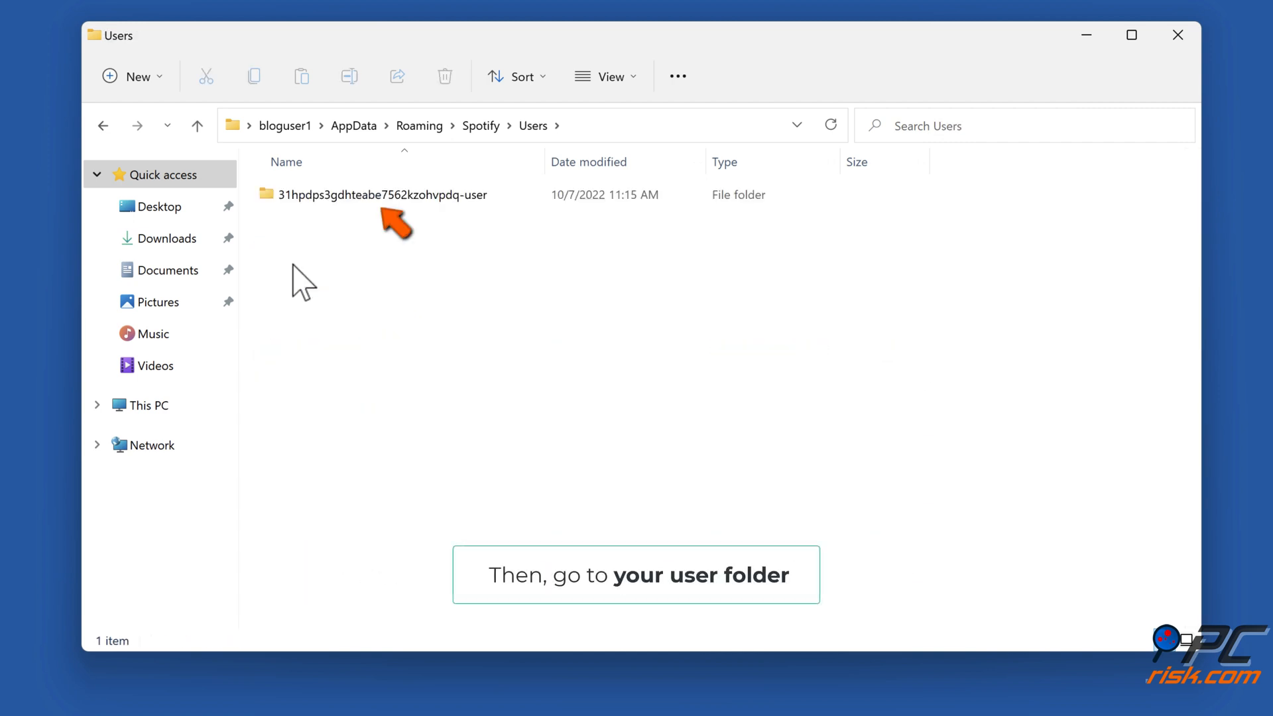
{"action": "mouse_move", "coordinate": [372, 250]}
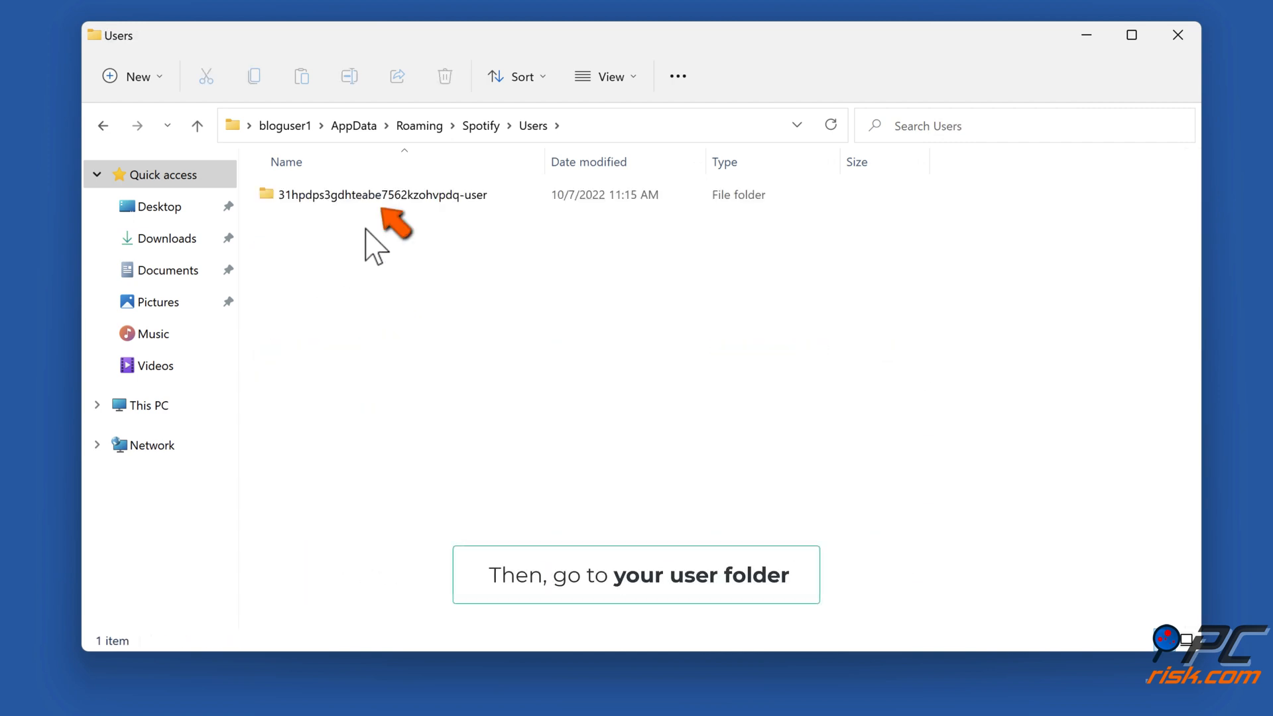
{"action": "double_click", "coordinate": [382, 194]}
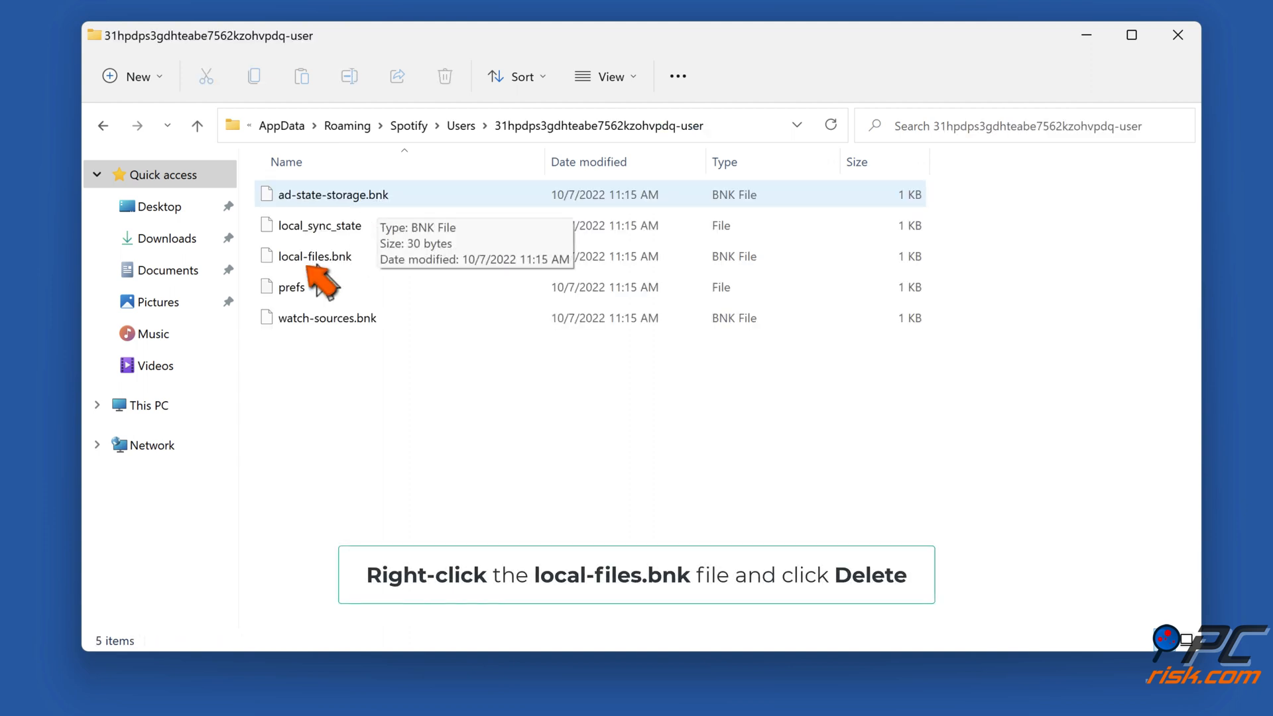
{"action": "right_click", "coordinate": [316, 256]}
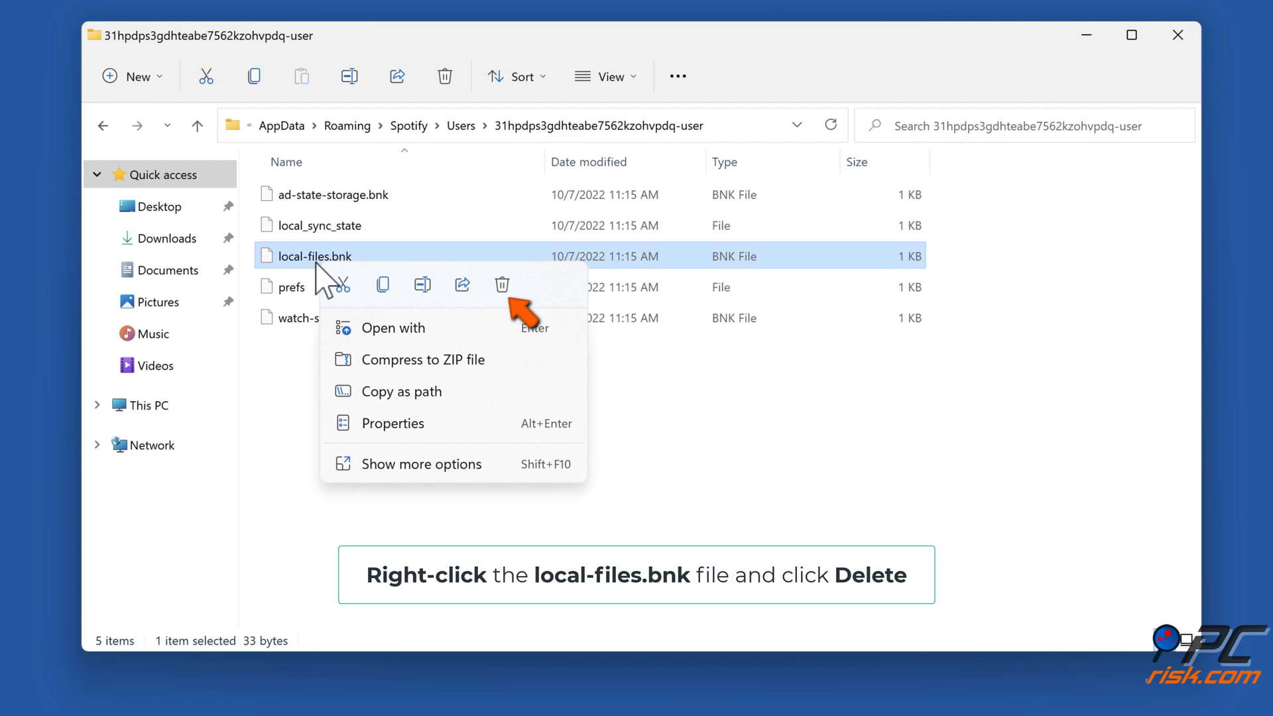
{"action": "left_click", "coordinate": [502, 284]}
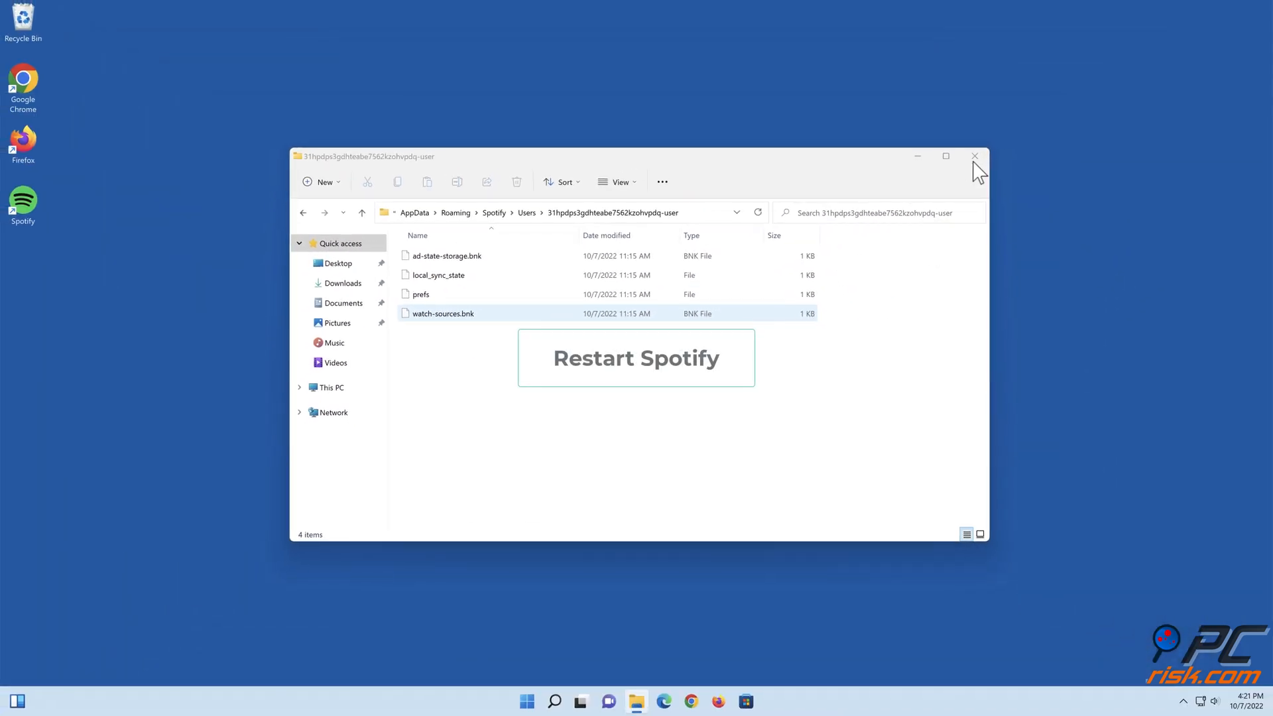
- Close the Spotify user data folder and relaunch Spotify from the desktop shortcut
{"action": "left_click", "coordinate": [975, 157]}
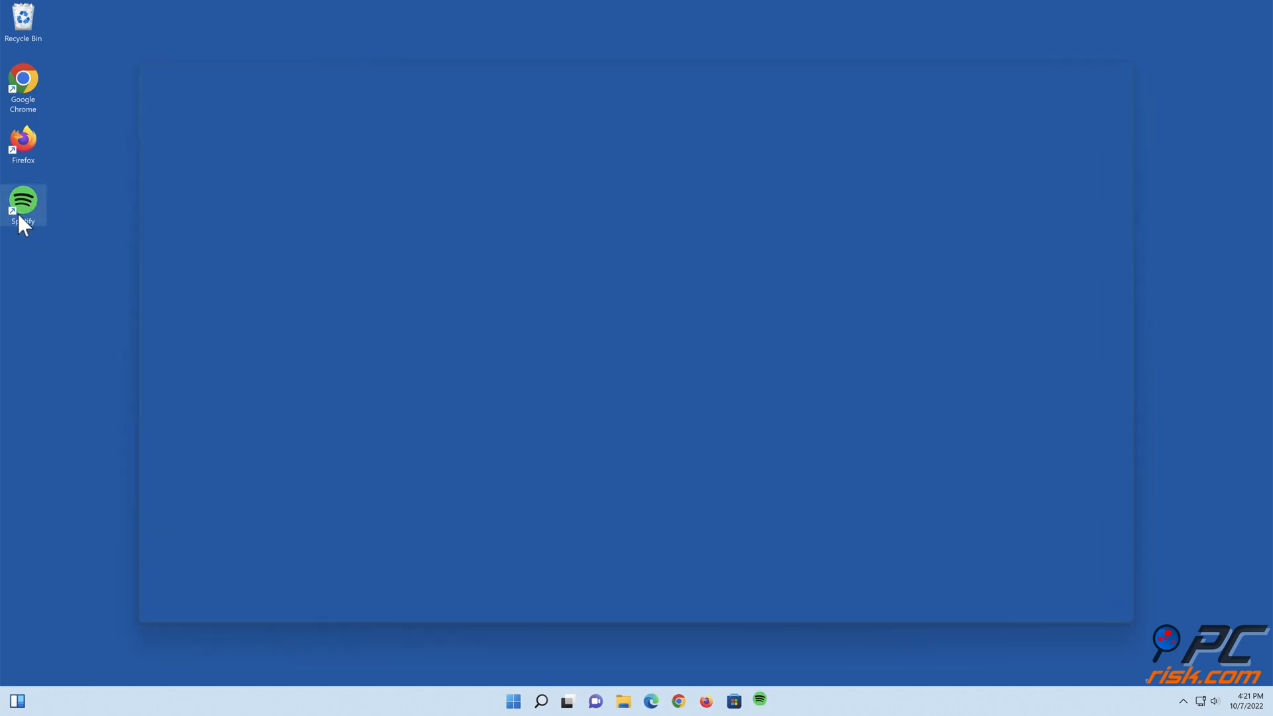
{"action": "double_click", "coordinate": [23, 200]}
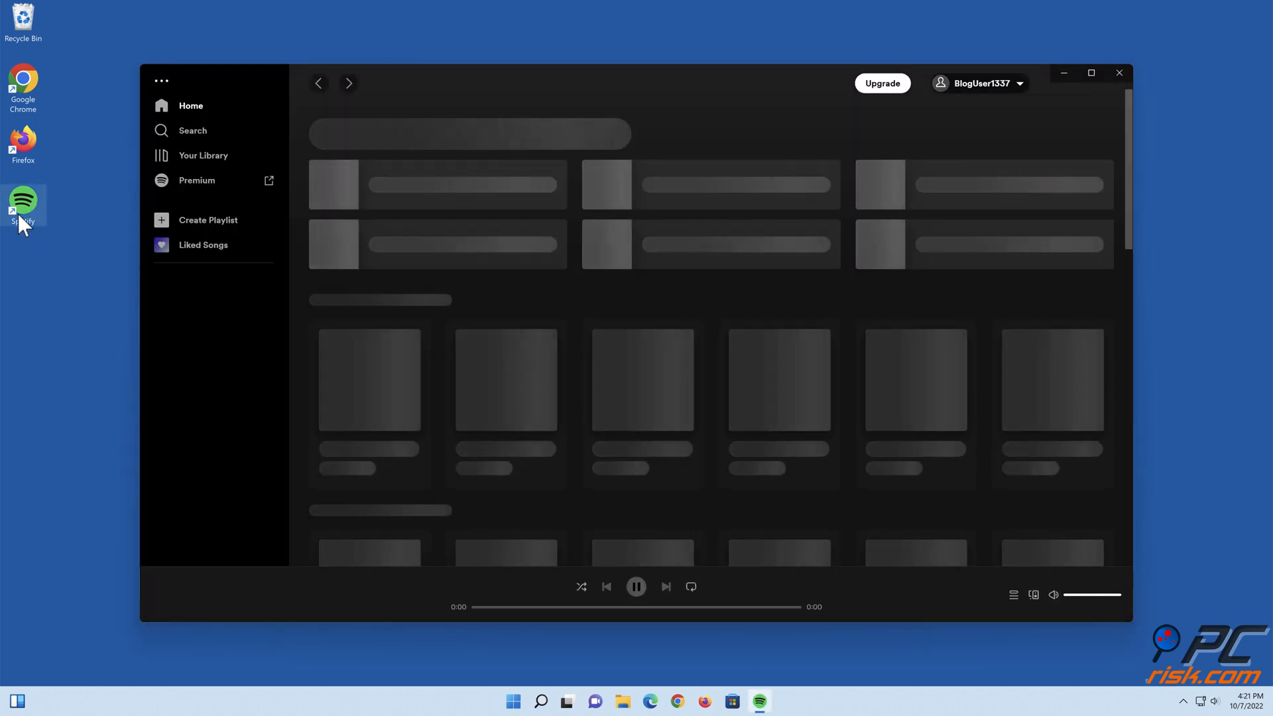
{"action": "left_click", "coordinate": [1098, 92]}
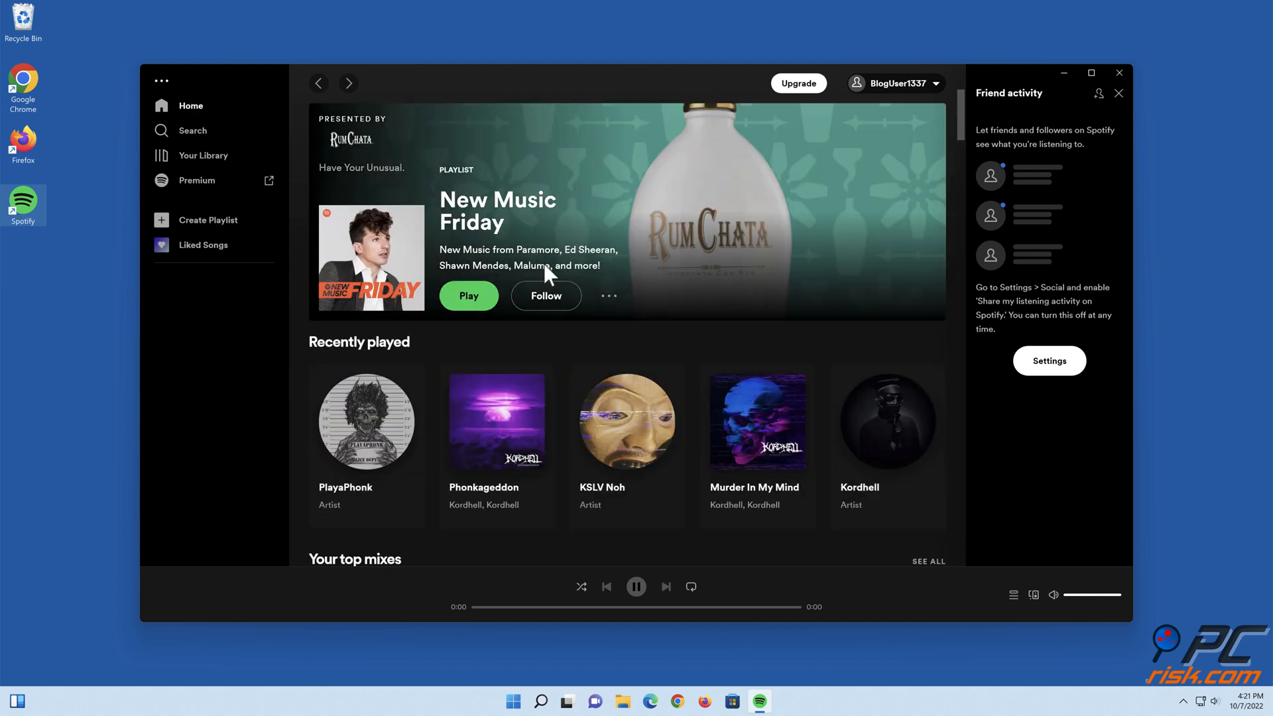
{"action": "left_click", "coordinate": [1118, 71]}
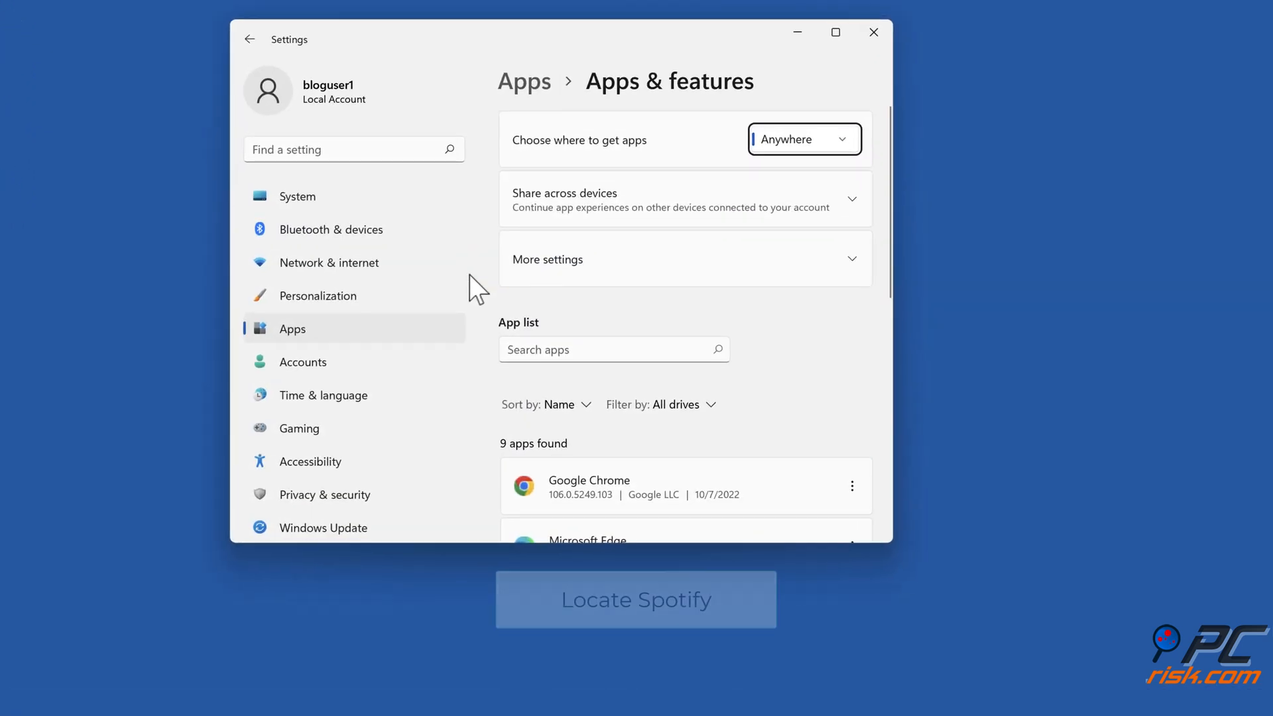
- Remove Spotify via Apps & features, confirming the uninstall prompts
{"action": "scroll", "scroll_direction": "down", "scroll_amount": 3}
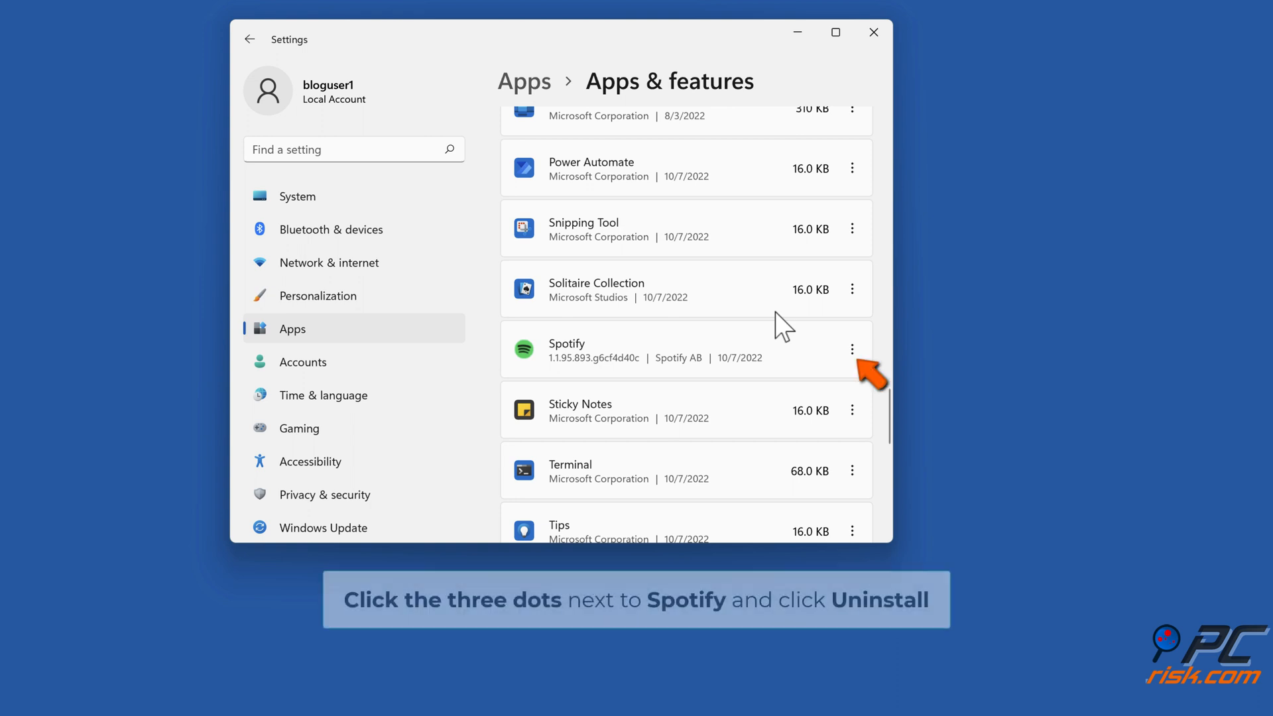
{"action": "mouse_move", "coordinate": [855, 370]}
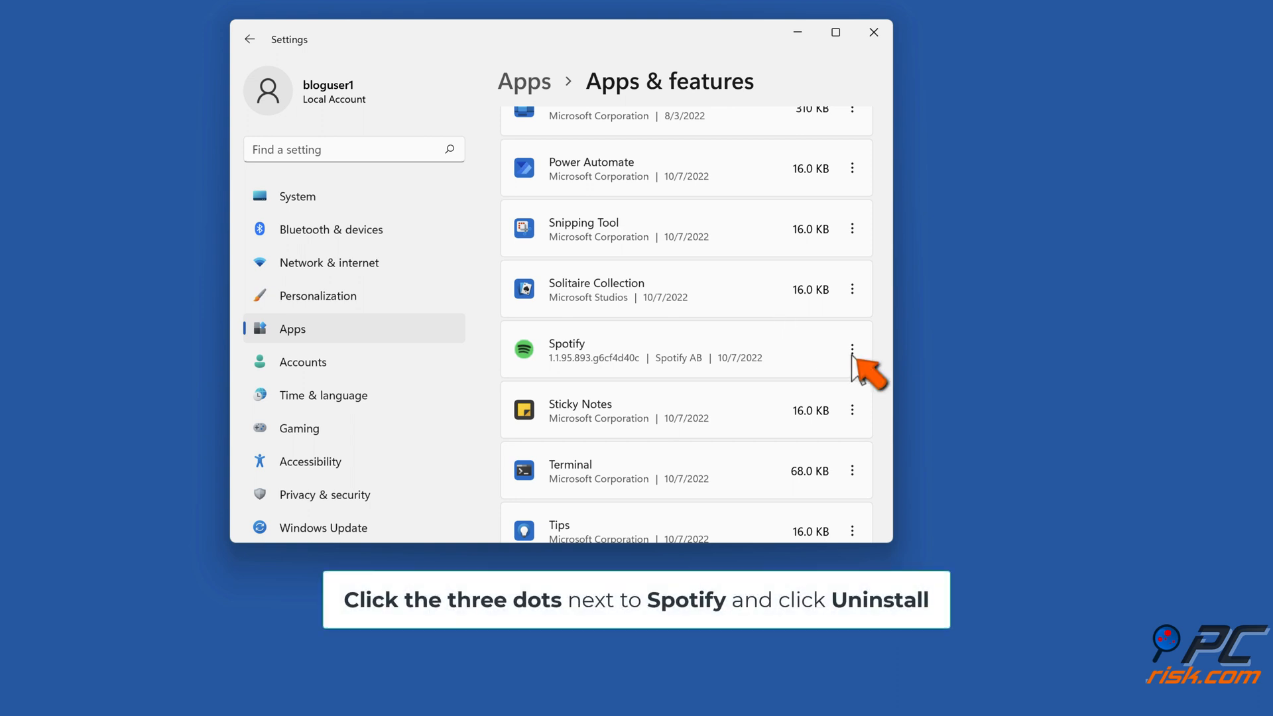
{"action": "left_click", "coordinate": [852, 344]}
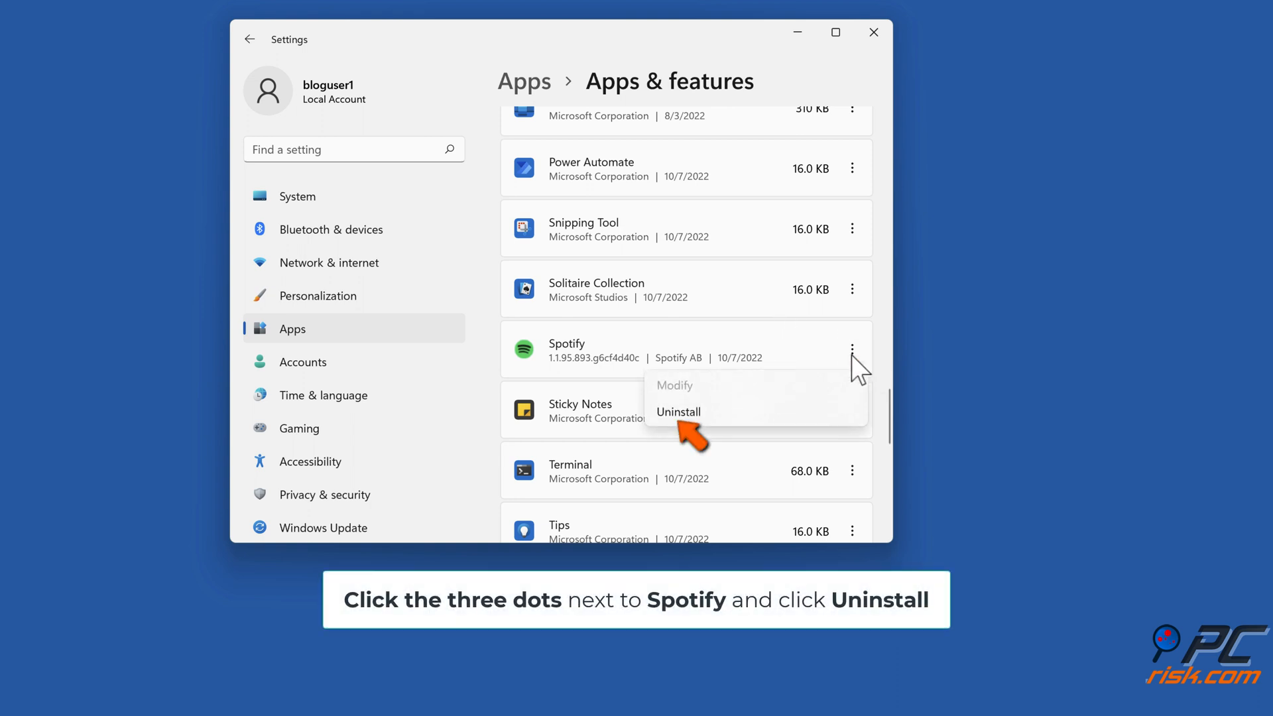
{"action": "left_click", "coordinate": [679, 411]}
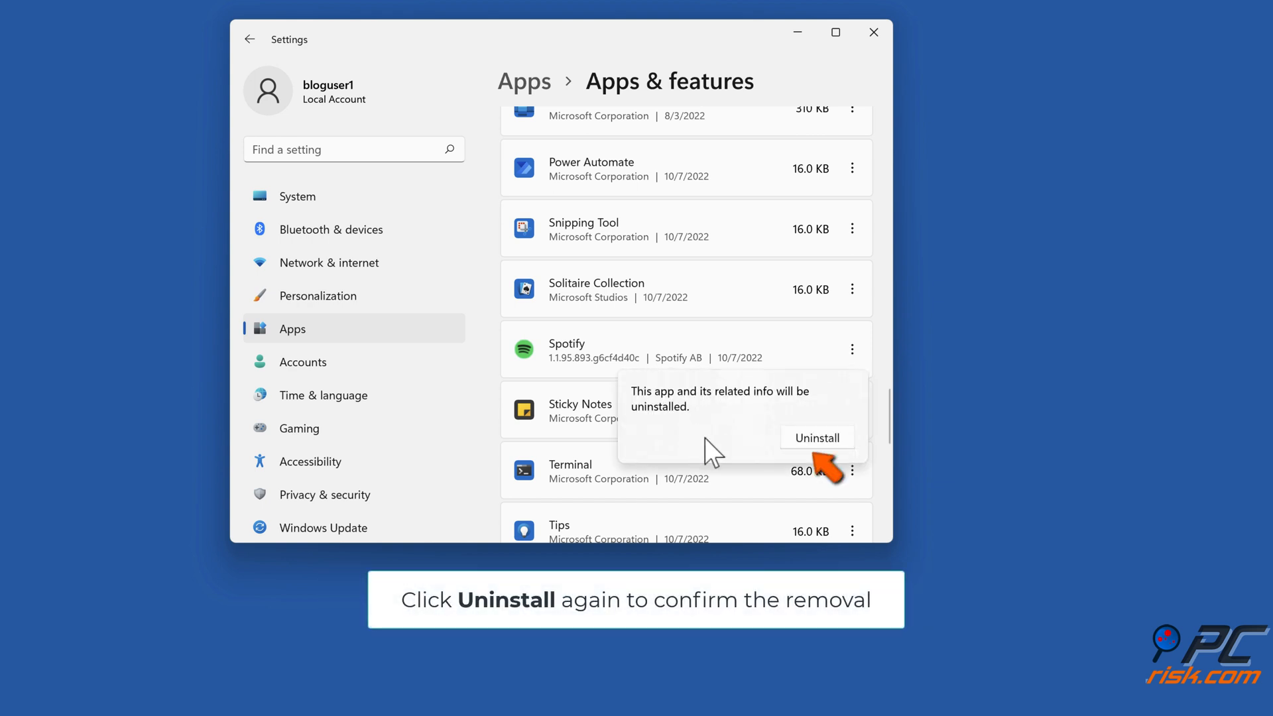
{"action": "left_click", "coordinate": [816, 438]}
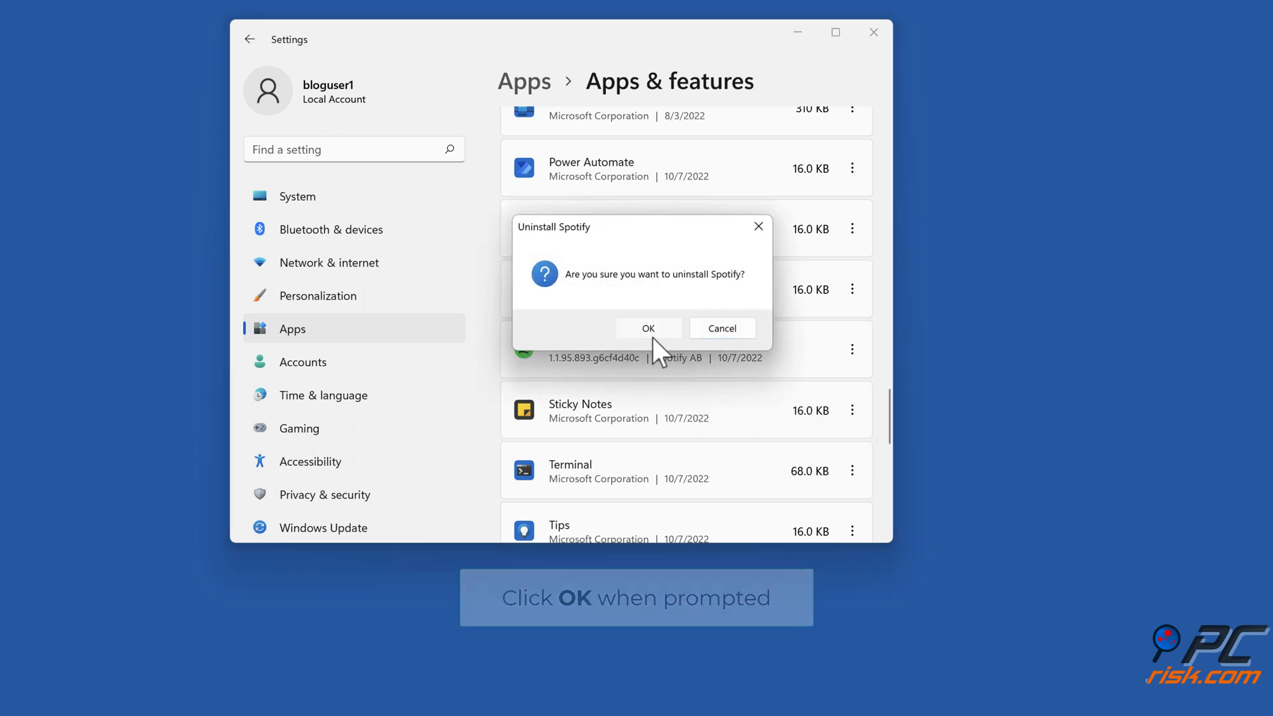
{"action": "left_click", "coordinate": [649, 328]}
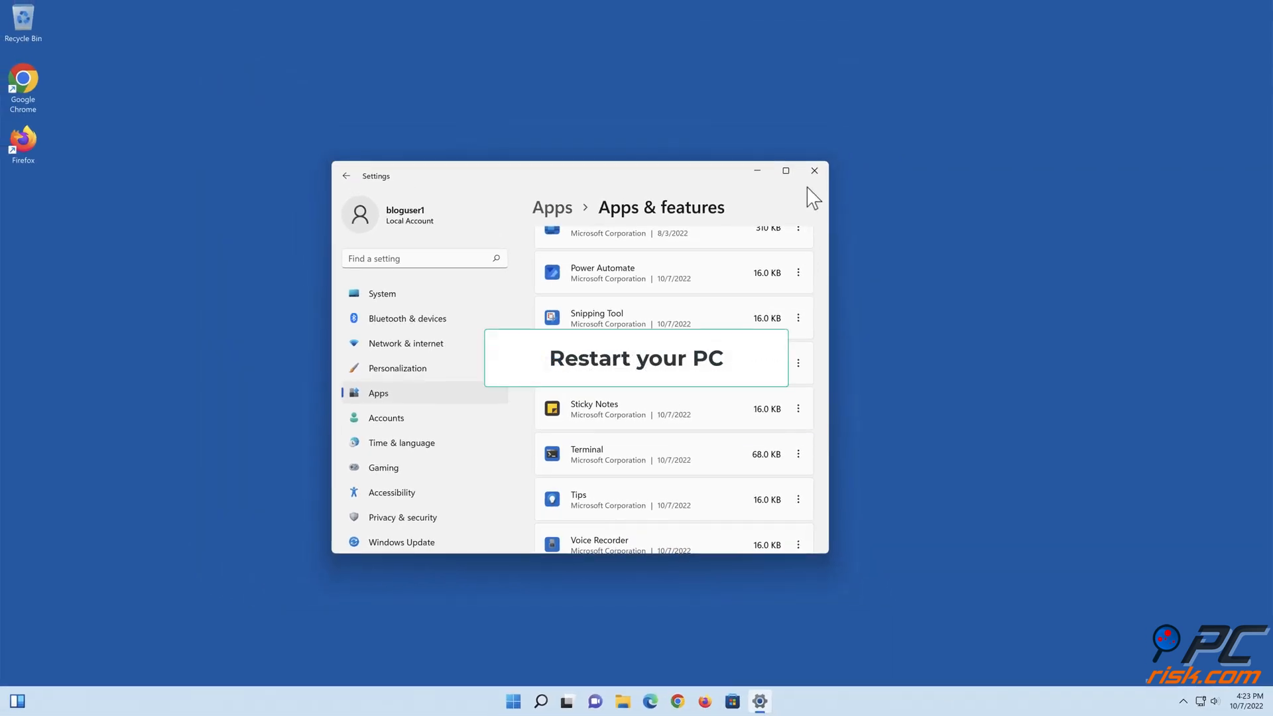
- Close Settings and restart the PC from the Start menu power options
{"action": "left_click", "coordinate": [813, 171]}
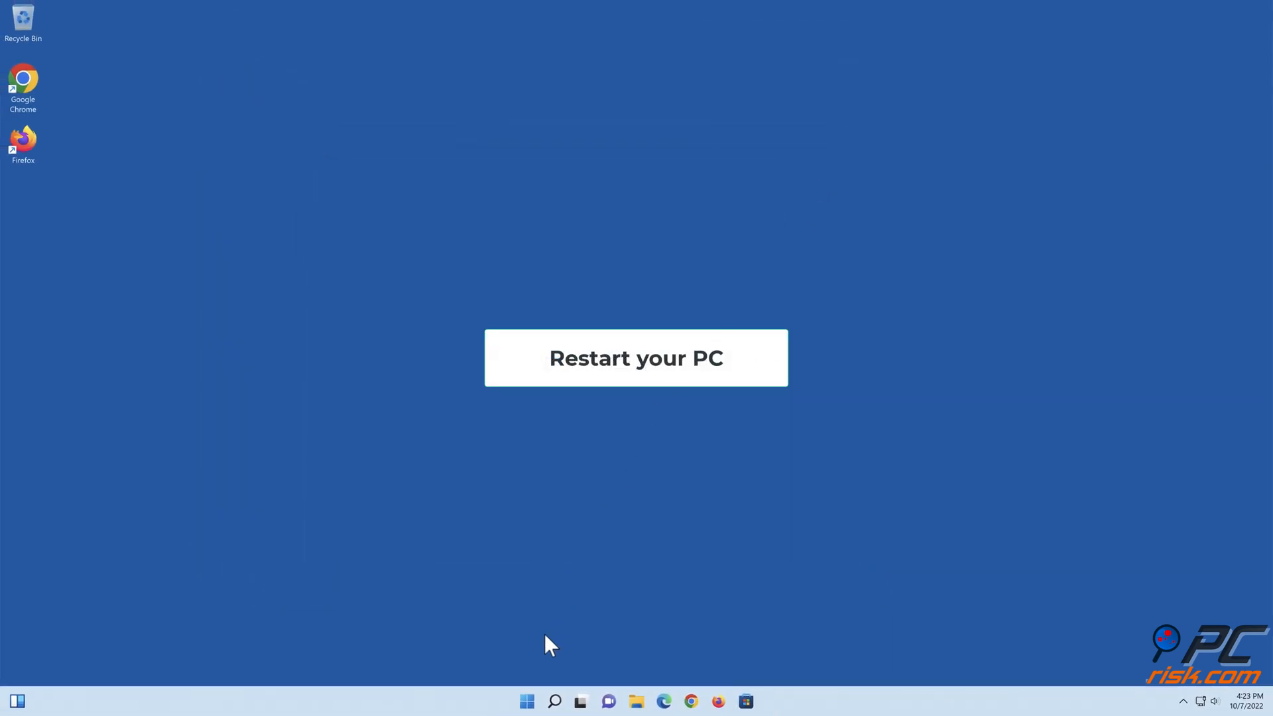
{"action": "left_click", "coordinate": [527, 700]}
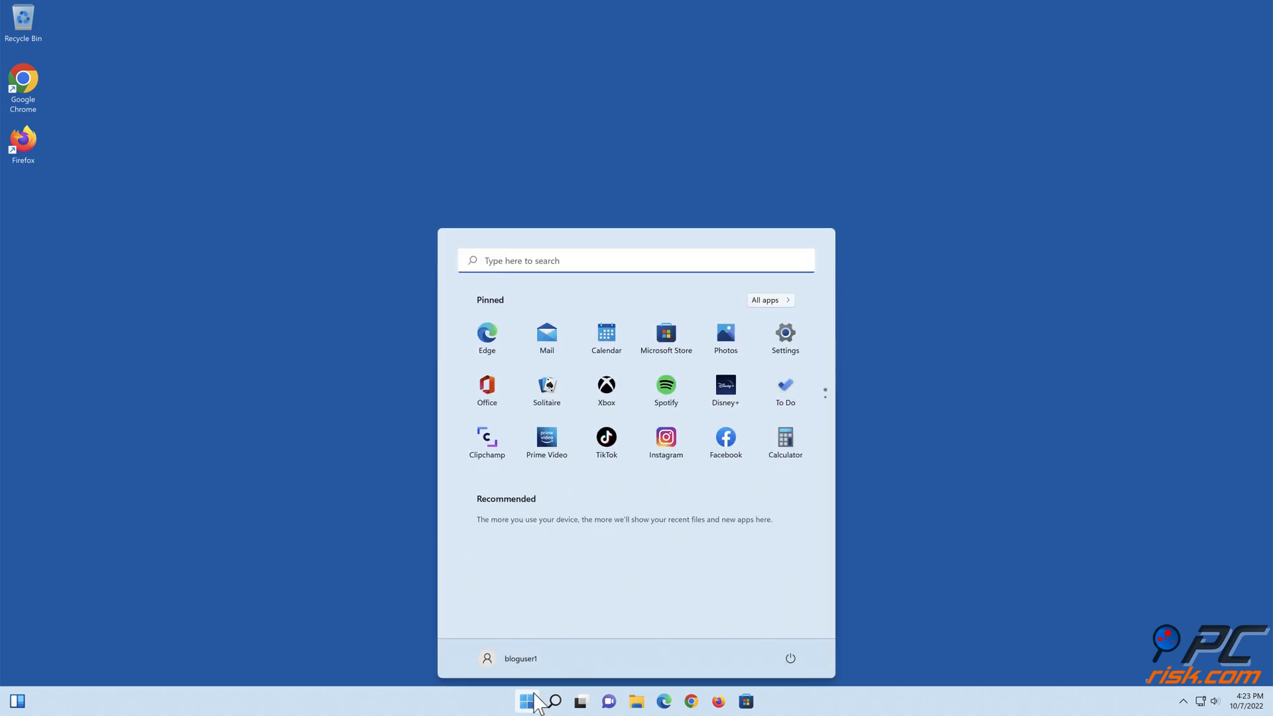
{"action": "left_click", "coordinate": [789, 658]}
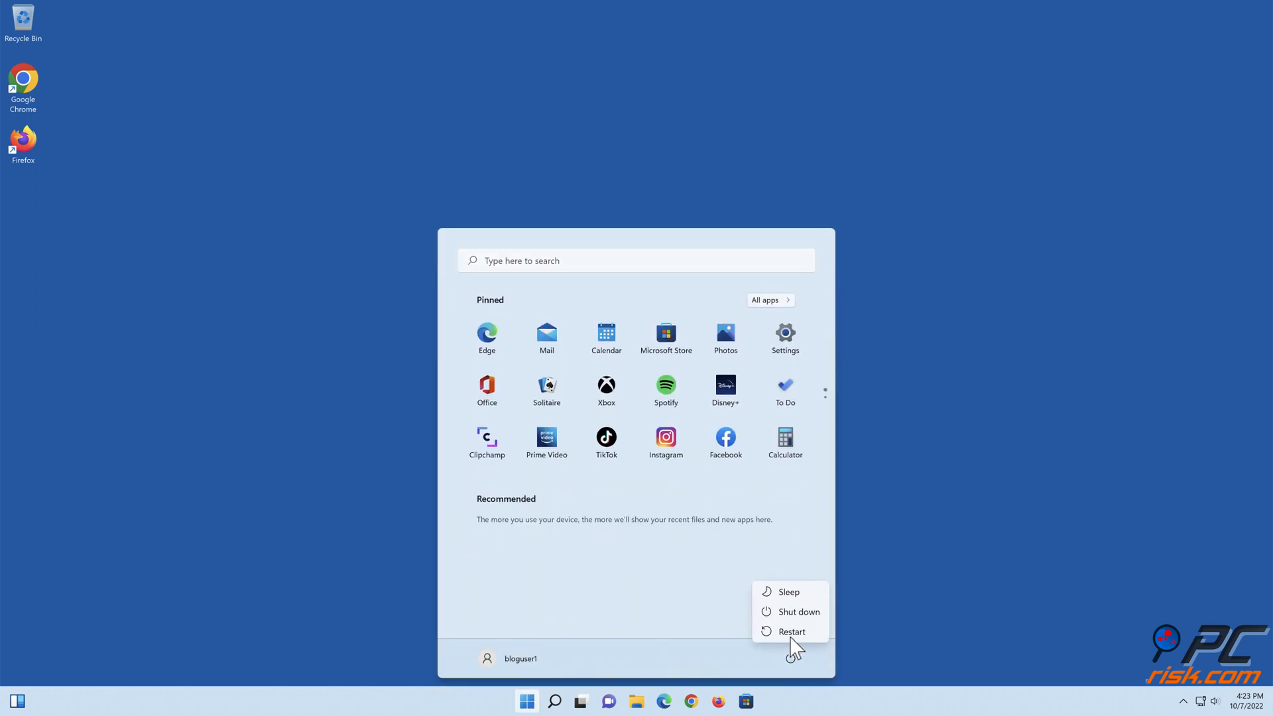
{"action": "left_click", "coordinate": [791, 632]}
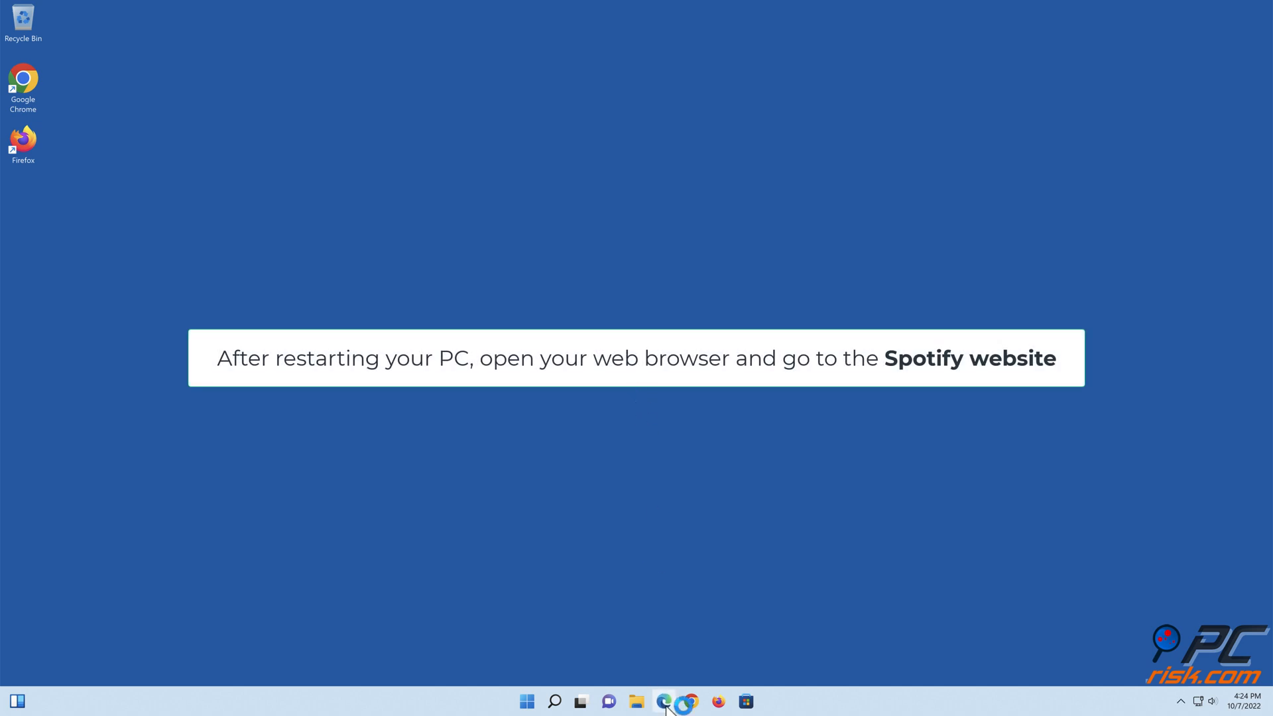
- Visit spotify.com/us/download/windows in Edge, download SpotifySetup.exe and run it
{"action": "left_click", "coordinate": [689, 702]}
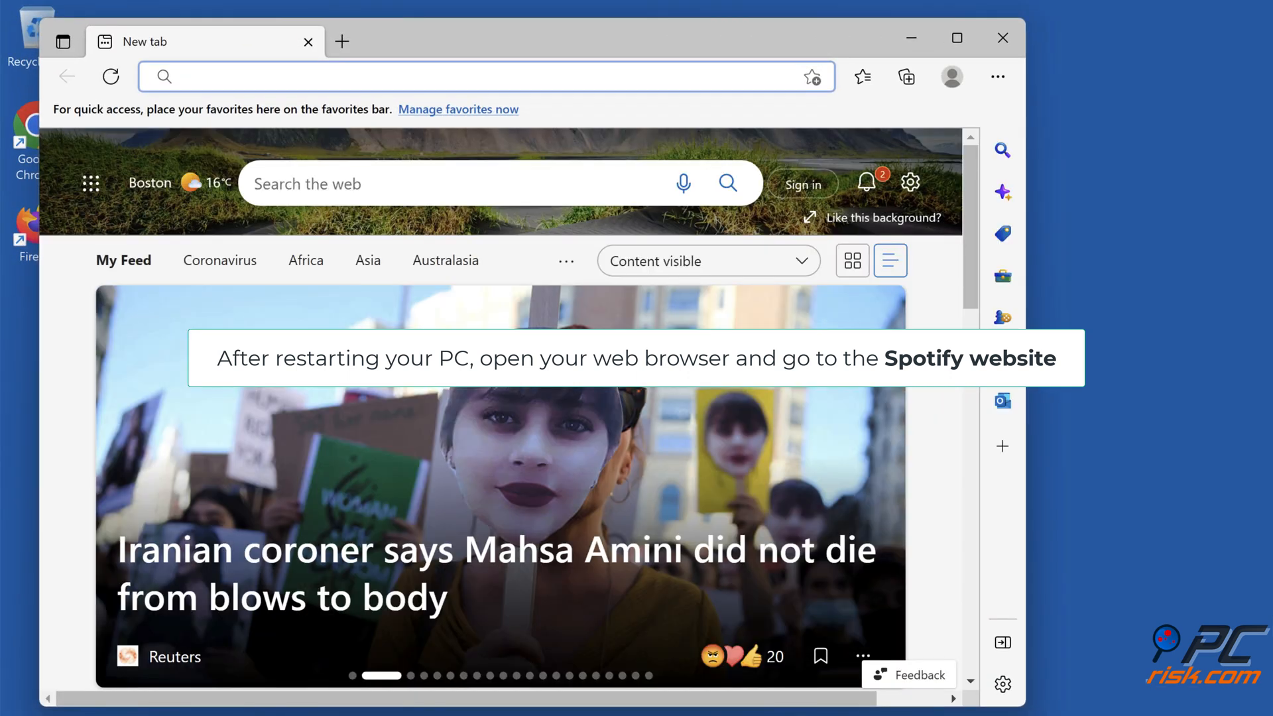
{"action": "type", "text": "https://www.spotify.com/us/download/windows/"}
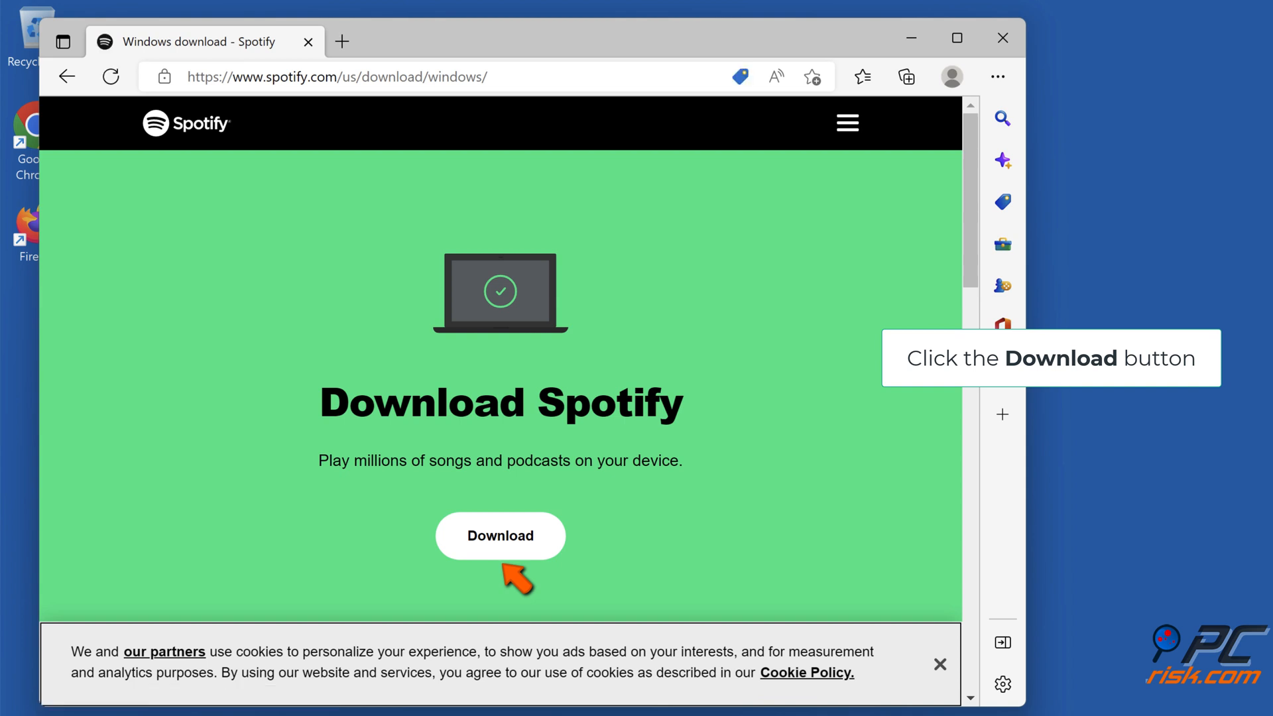
{"action": "mouse_move", "coordinate": [502, 566]}
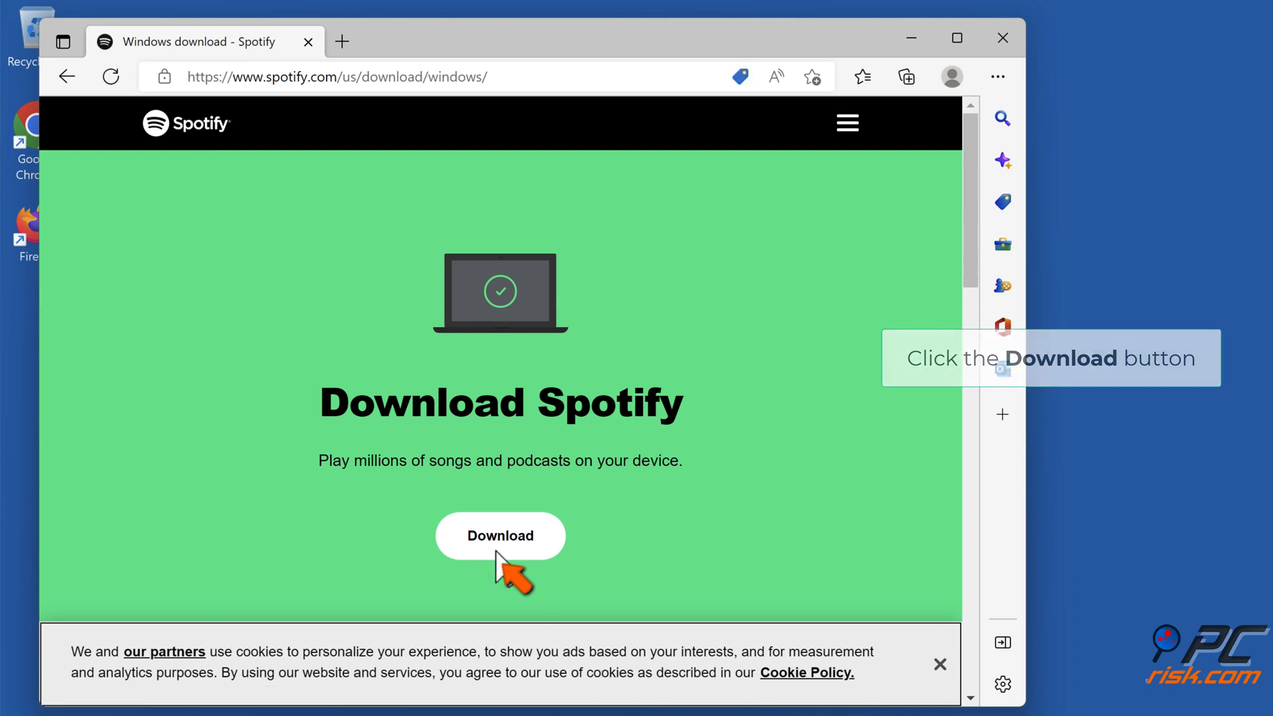
{"action": "left_click", "coordinate": [500, 535]}
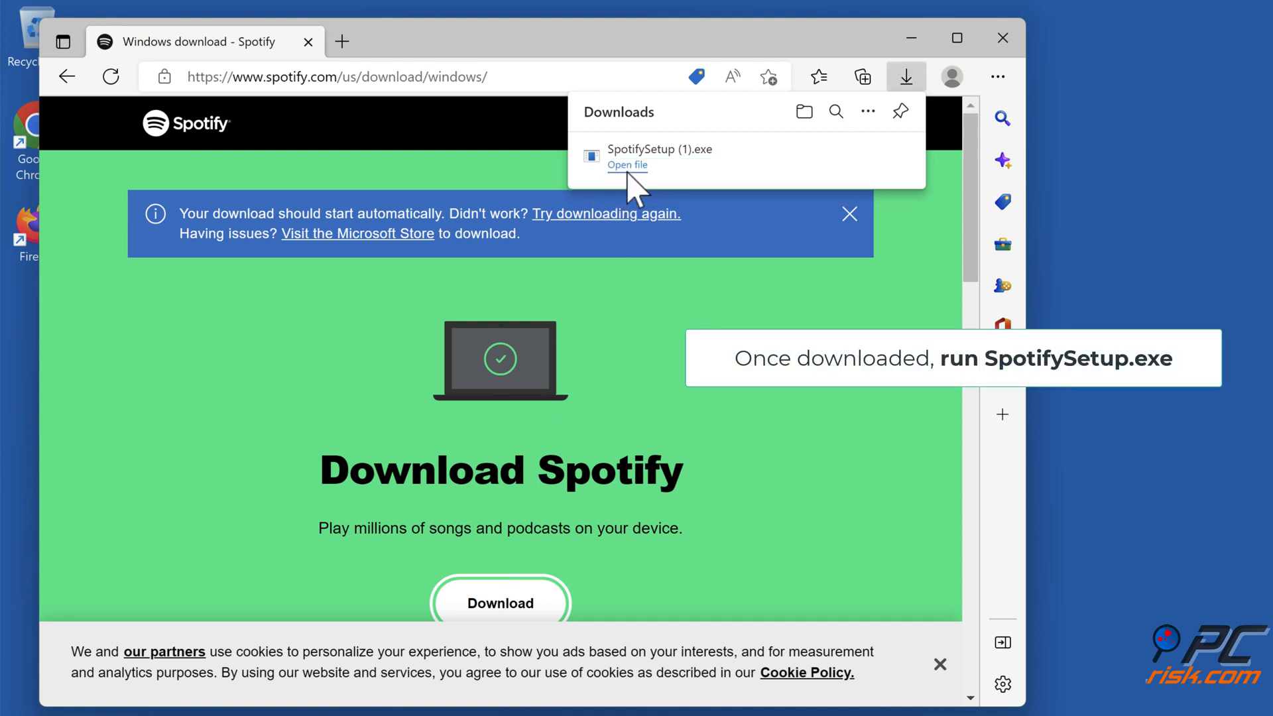
{"action": "left_click", "coordinate": [627, 165]}
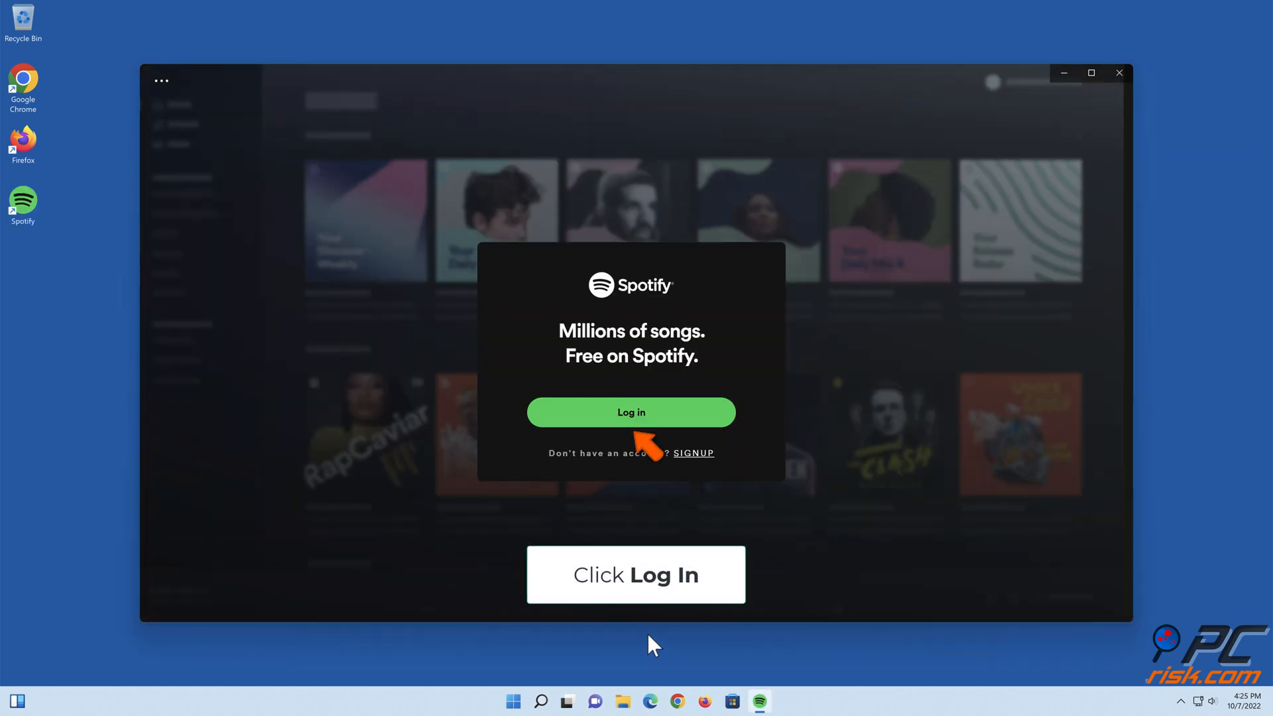
{"action": "left_click", "coordinate": [632, 411]}
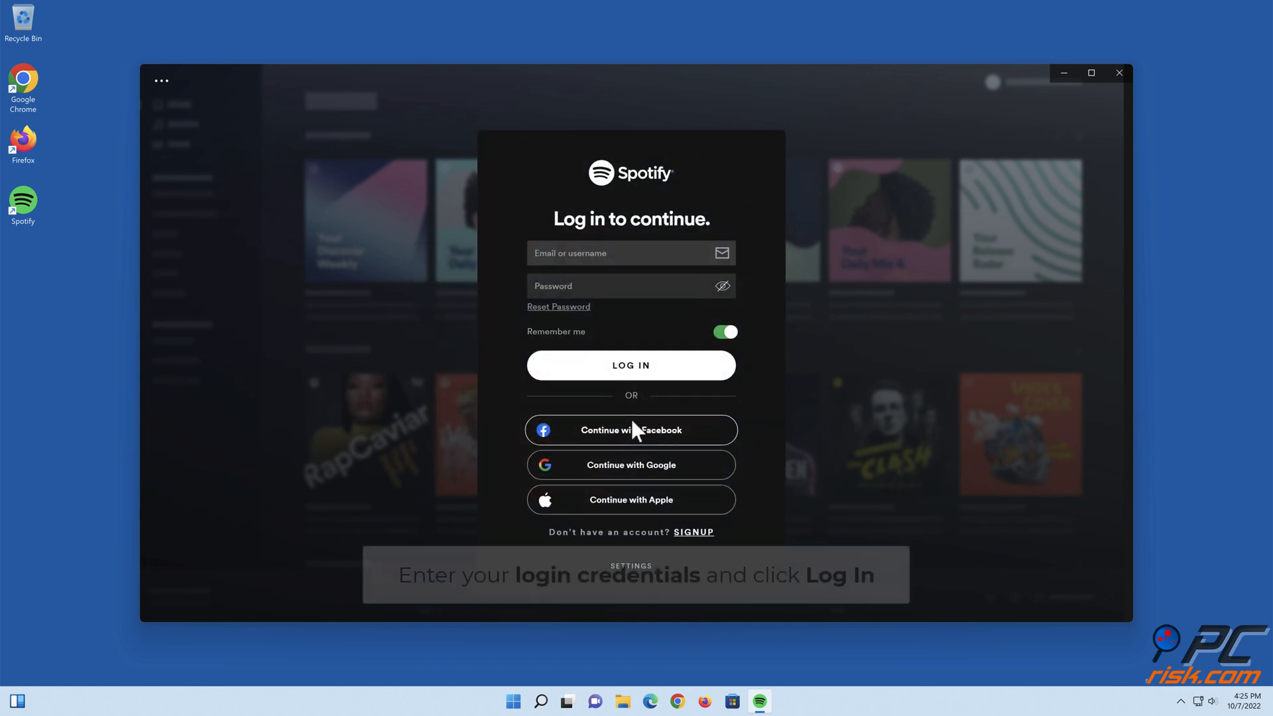
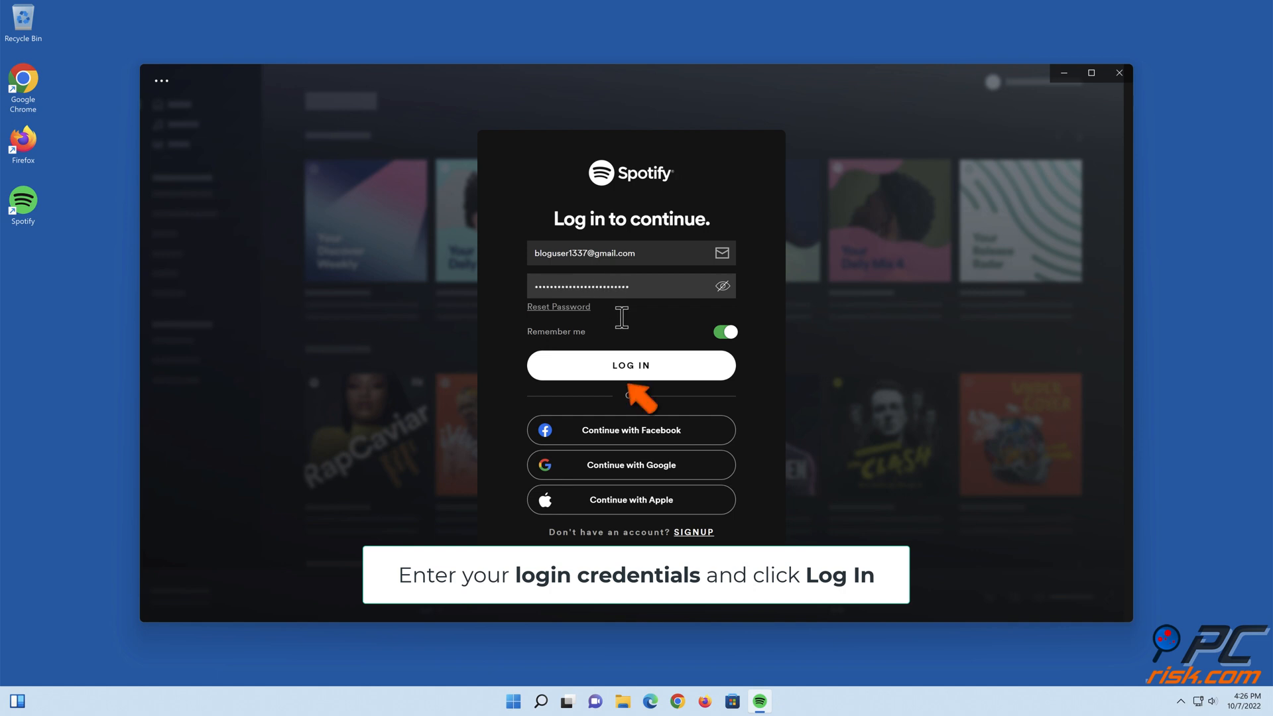
{"action": "left_click", "coordinate": [631, 365]}
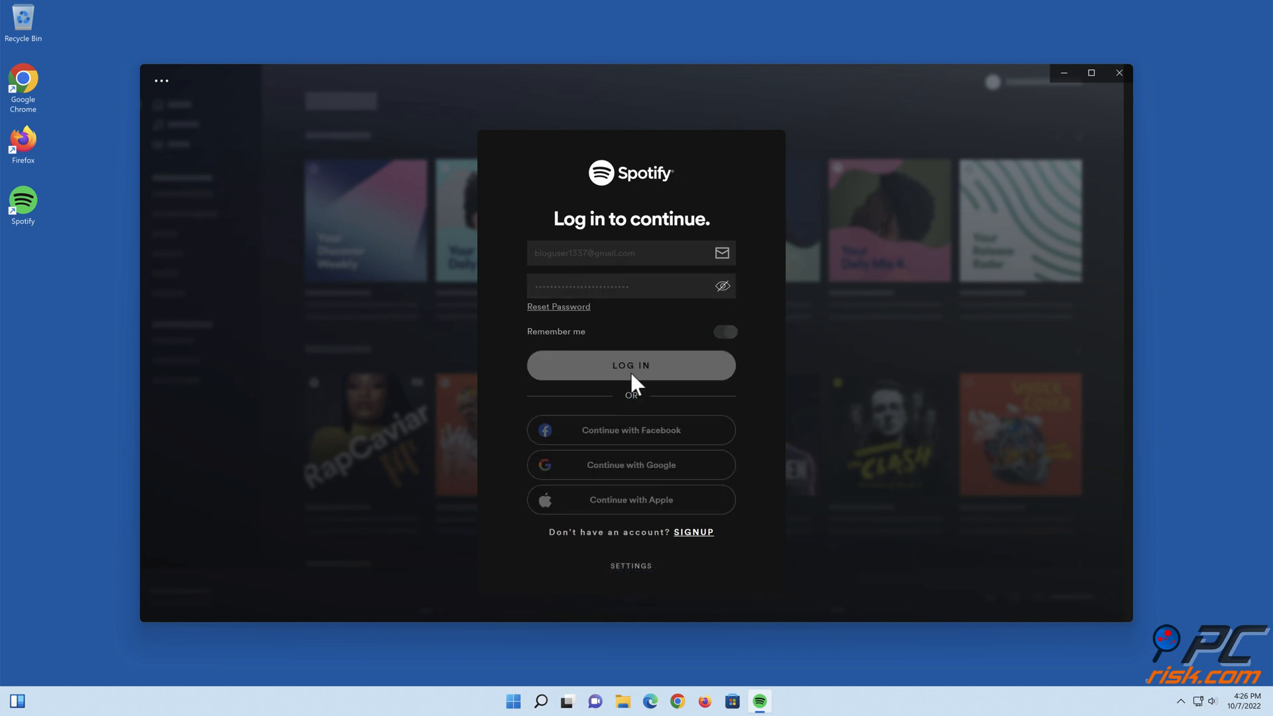
{"action": "left_click", "coordinate": [632, 365]}
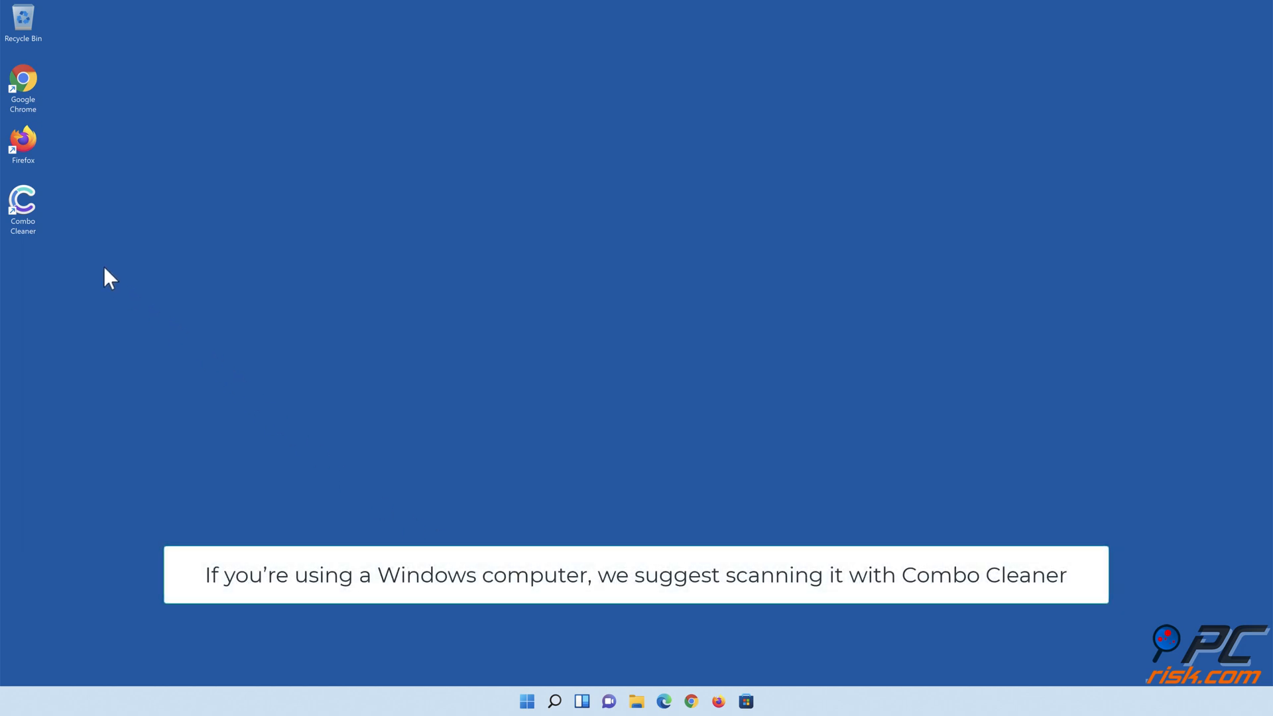
- Launch Combo Cleaner, run a quick scan and move the 323 detected items to quarantine
{"action": "double_click", "coordinate": [23, 201]}
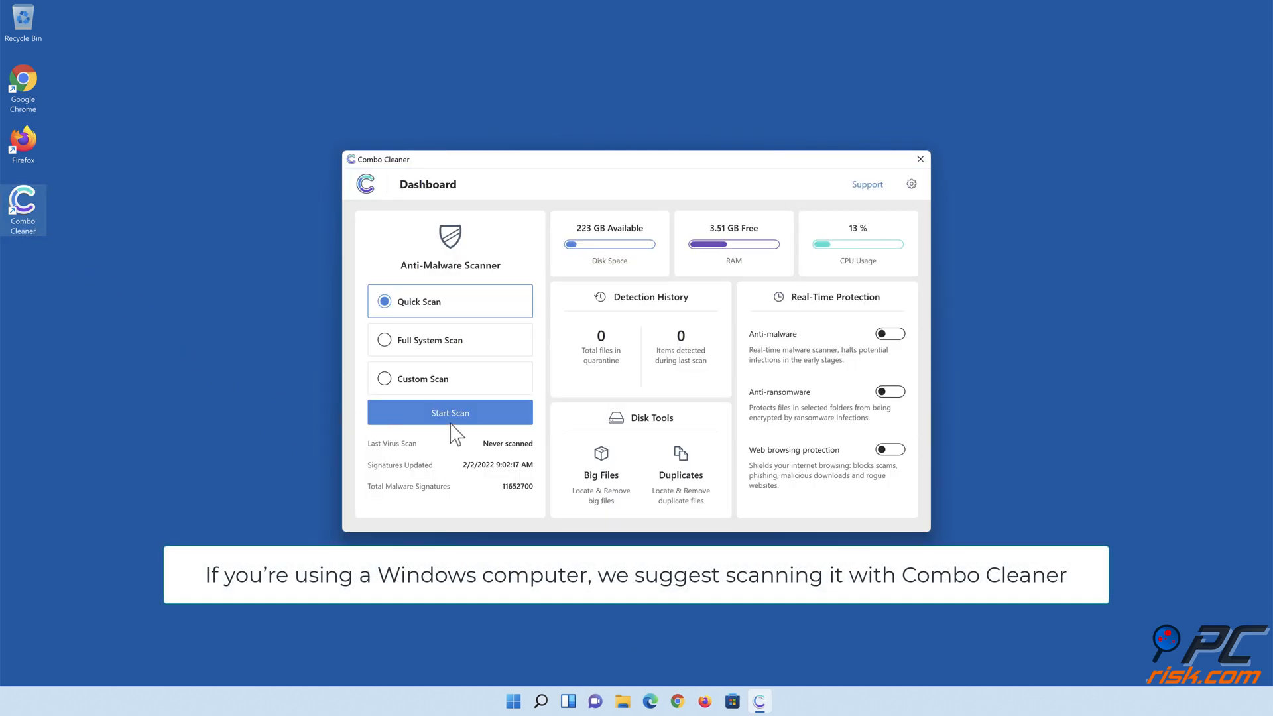
{"action": "left_click", "coordinate": [450, 412]}
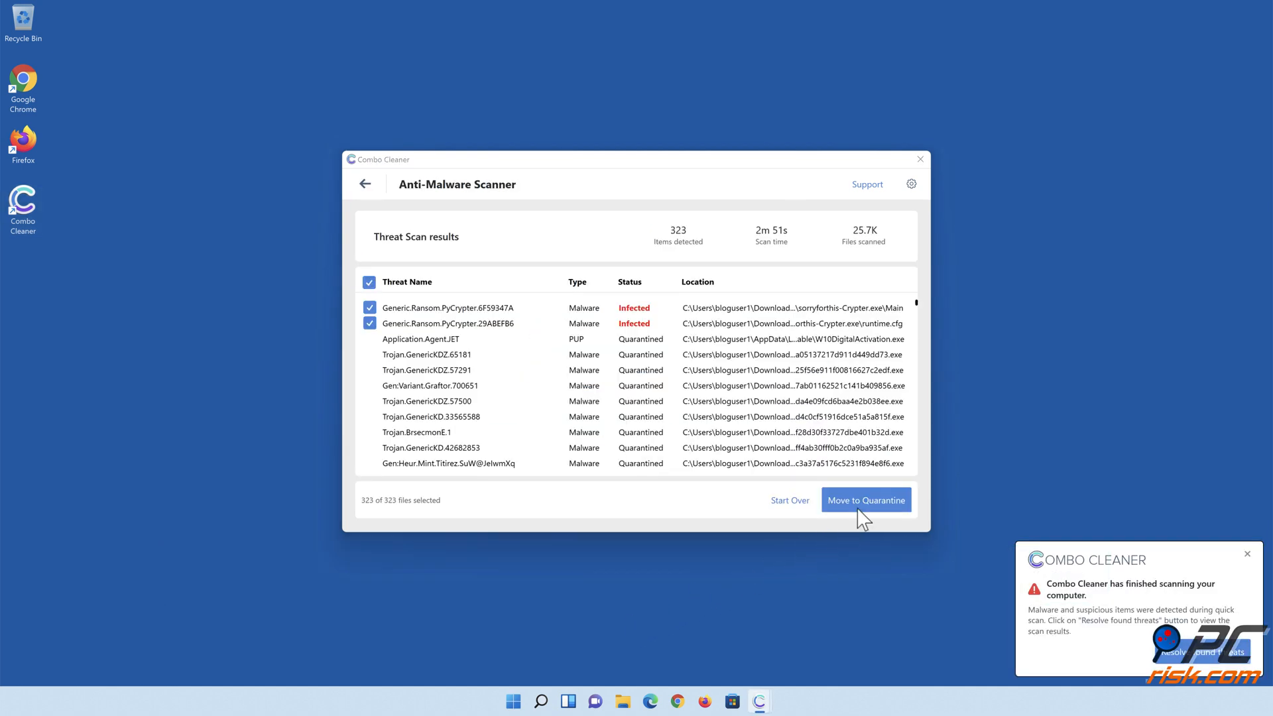
{"action": "left_click", "coordinate": [866, 500]}
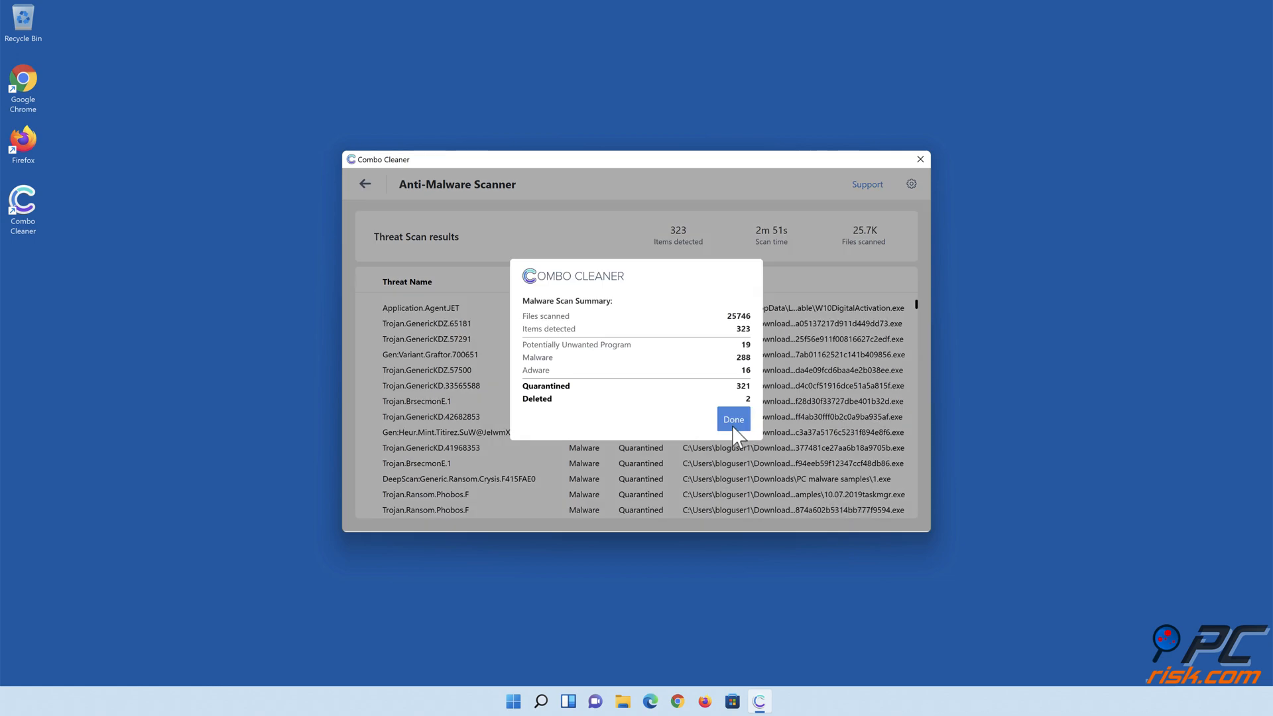
{"action": "left_click", "coordinate": [732, 421]}
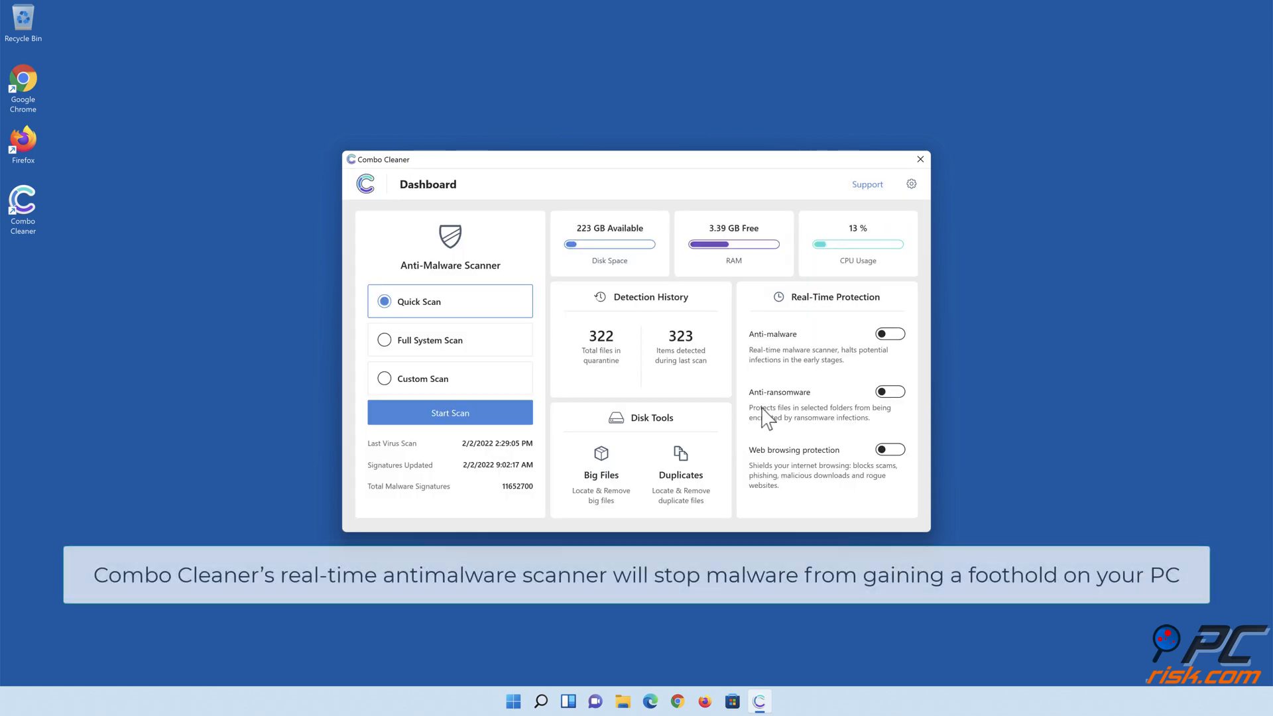
- Switch on the Anti-malware and Anti-ransomware toggles on the dashboard
{"action": "left_click", "coordinate": [890, 334]}
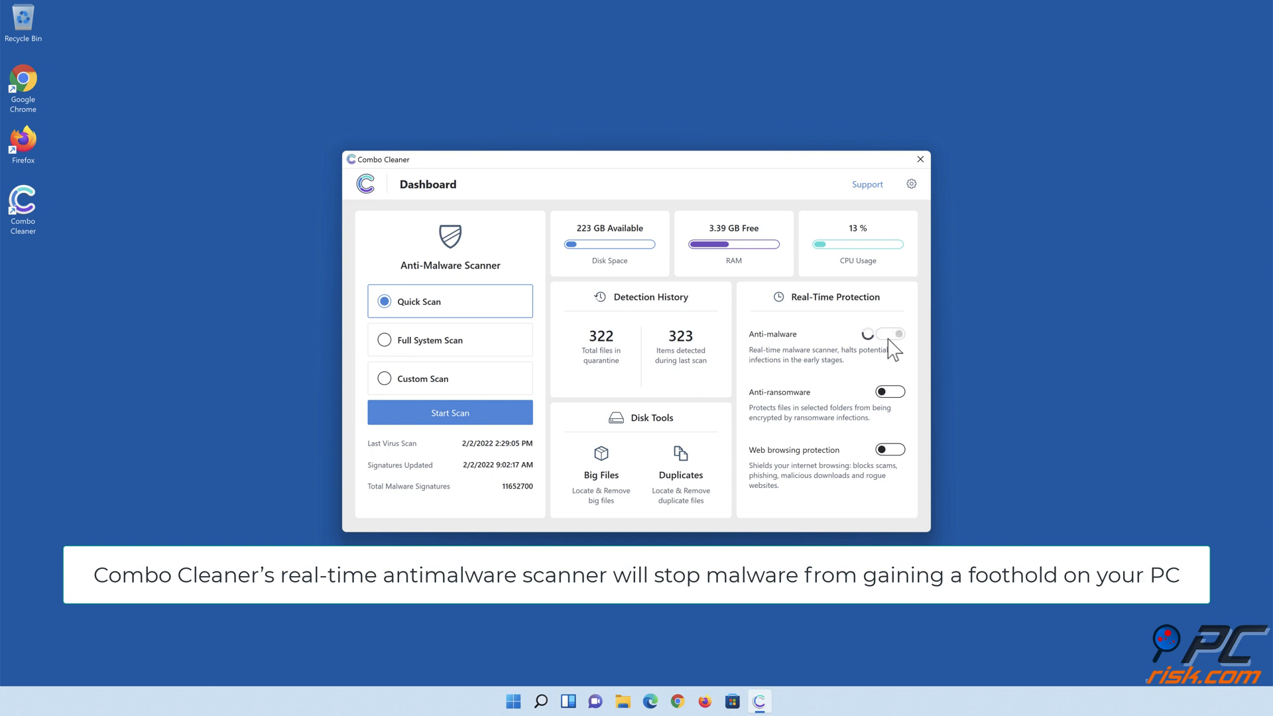
{"action": "left_click", "coordinate": [890, 334]}
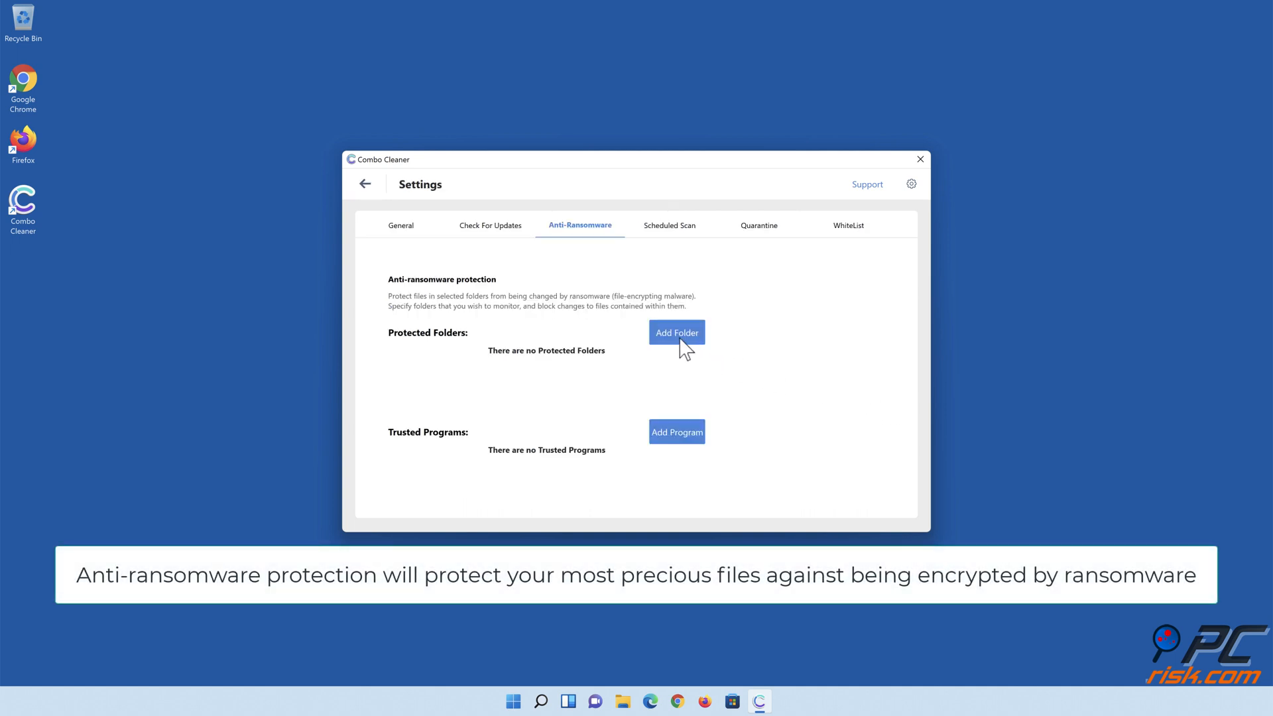
- Add Libraries > Documents as a ransomware-protected folder and return to the dashboard
{"action": "left_click", "coordinate": [676, 332]}
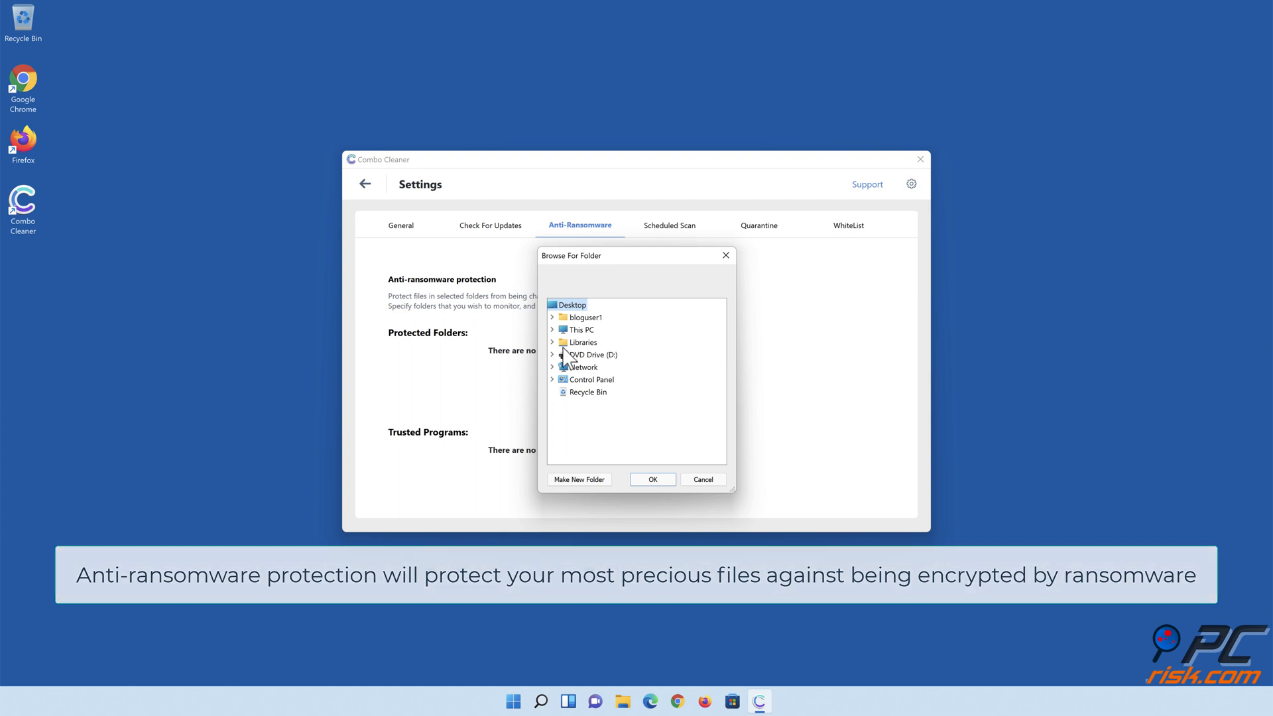
{"action": "left_click", "coordinate": [551, 342]}
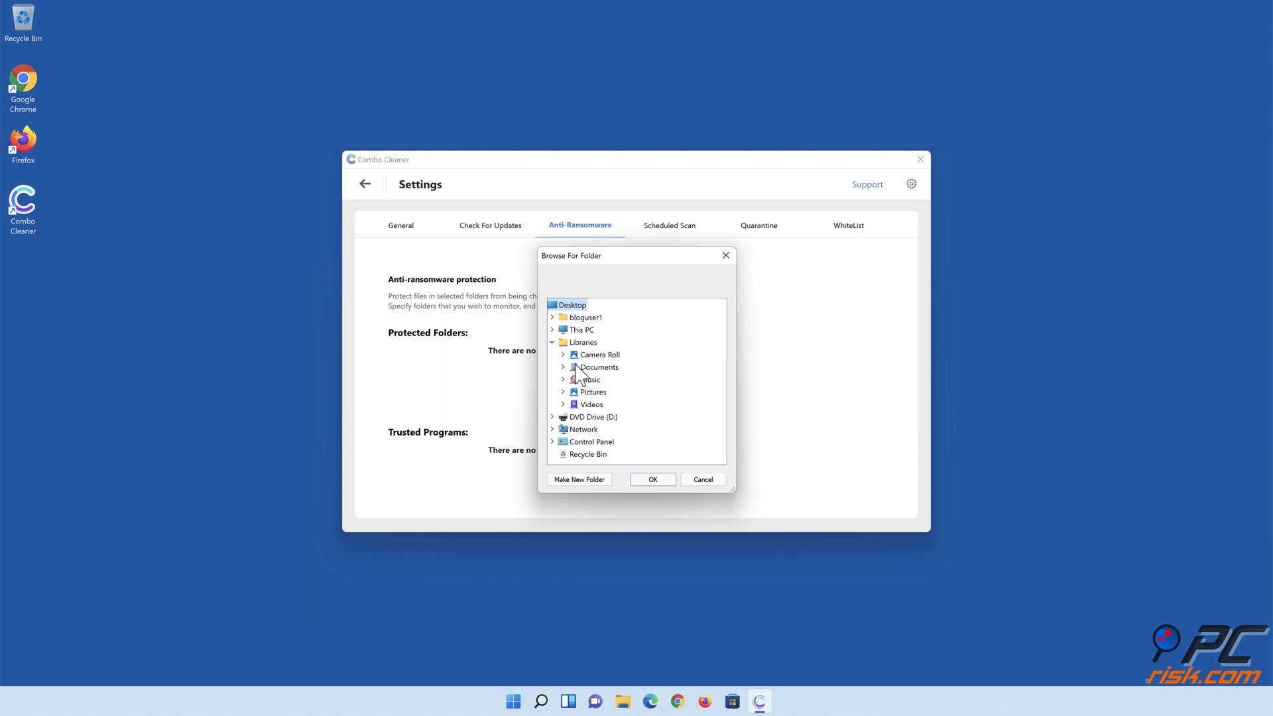
{"action": "left_click", "coordinate": [563, 367]}
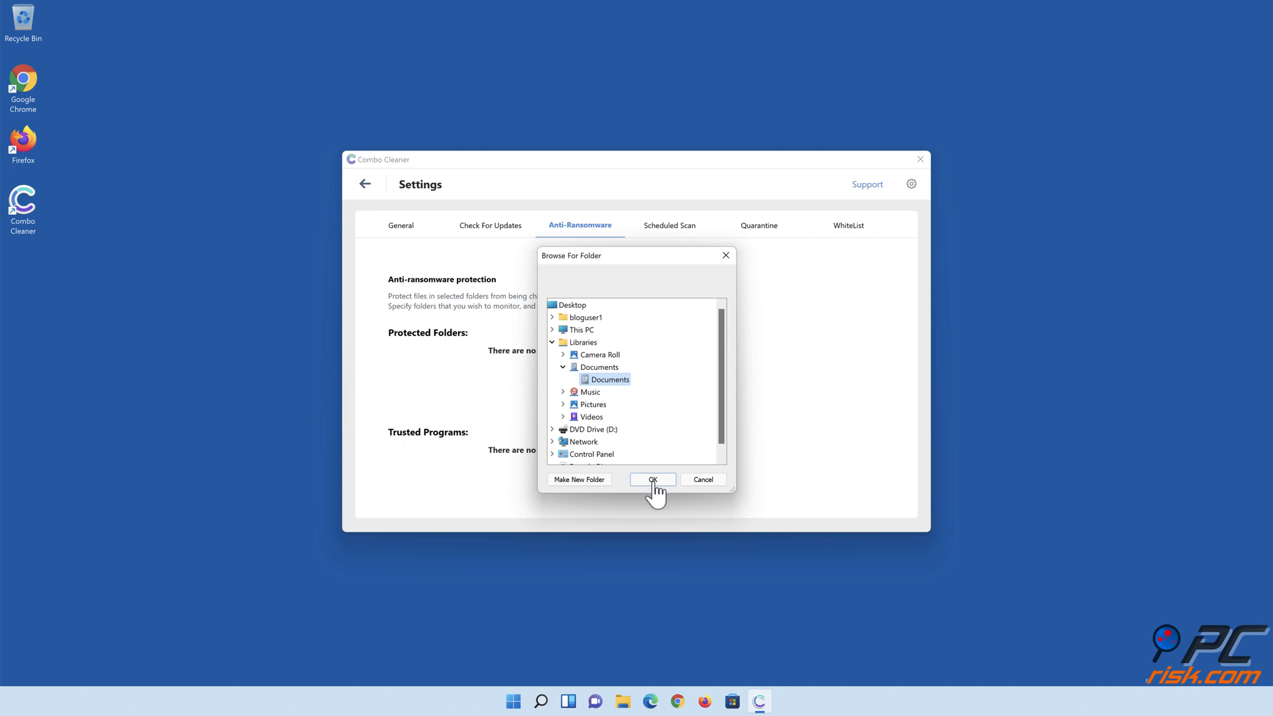
{"action": "left_click", "coordinate": [653, 479]}
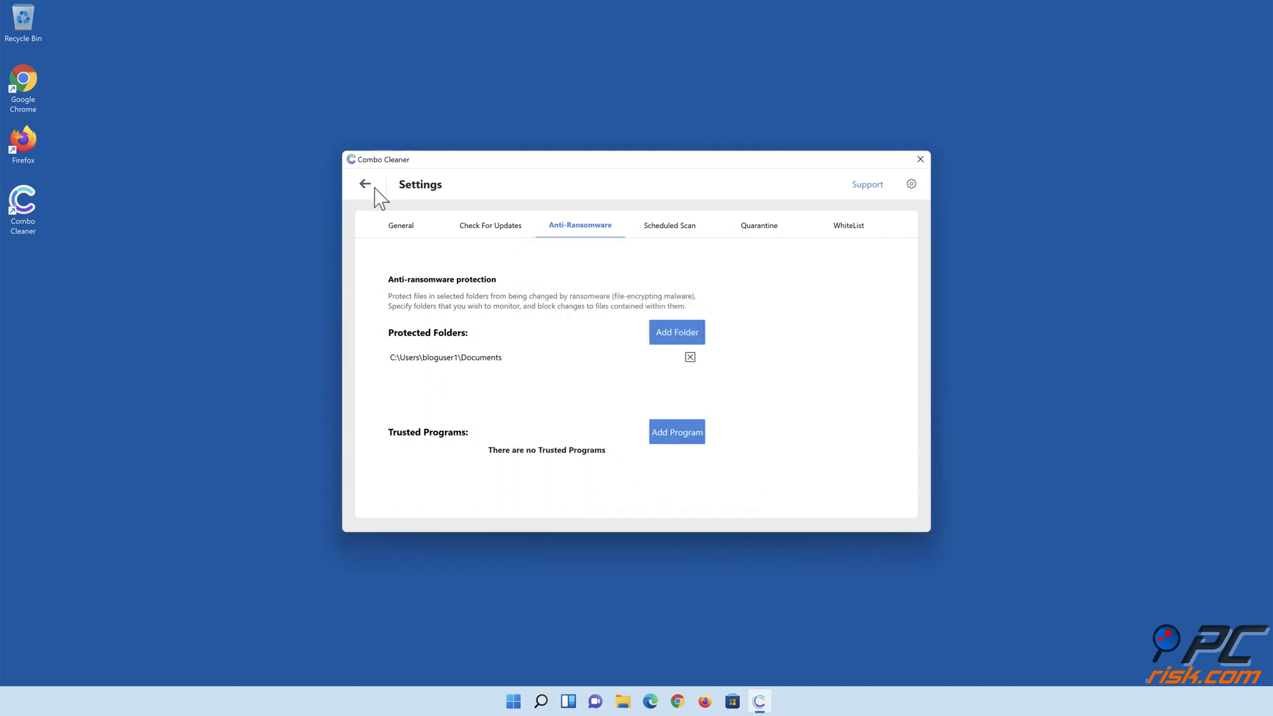
{"action": "left_click", "coordinate": [366, 183]}
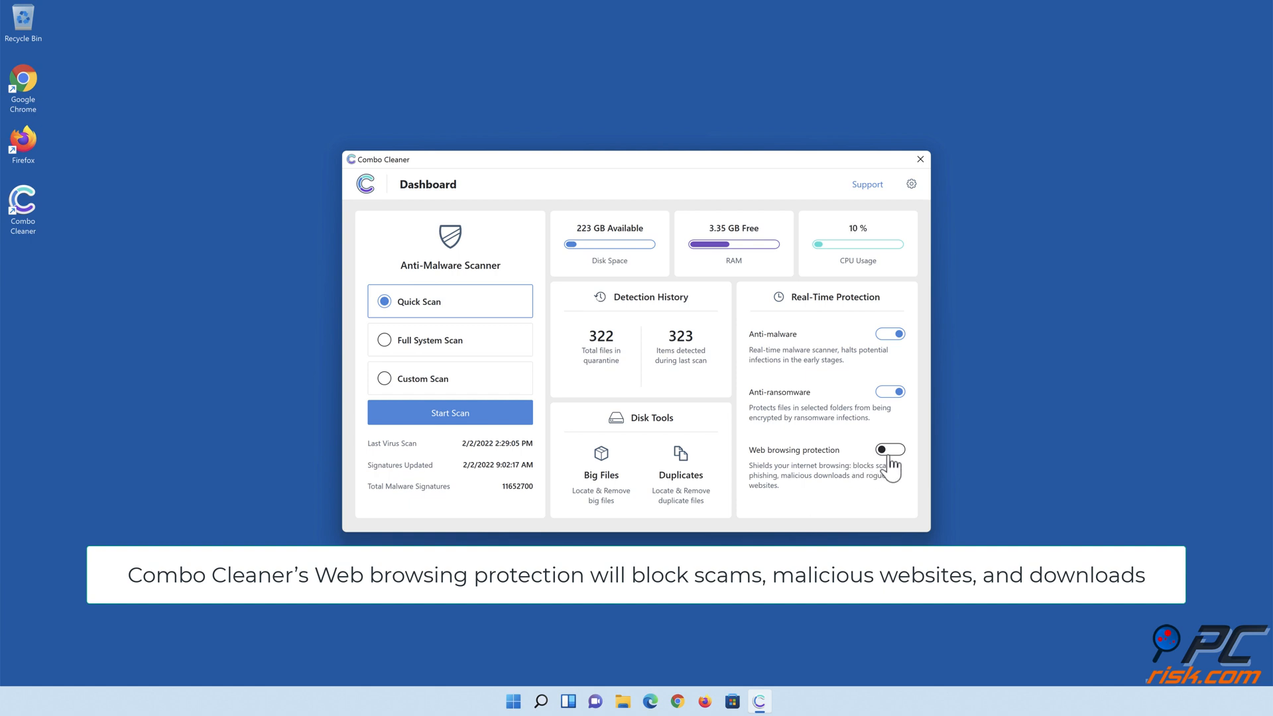
- Switch on the Web browsing protection toggle on the dashboard
{"action": "left_click", "coordinate": [890, 449]}
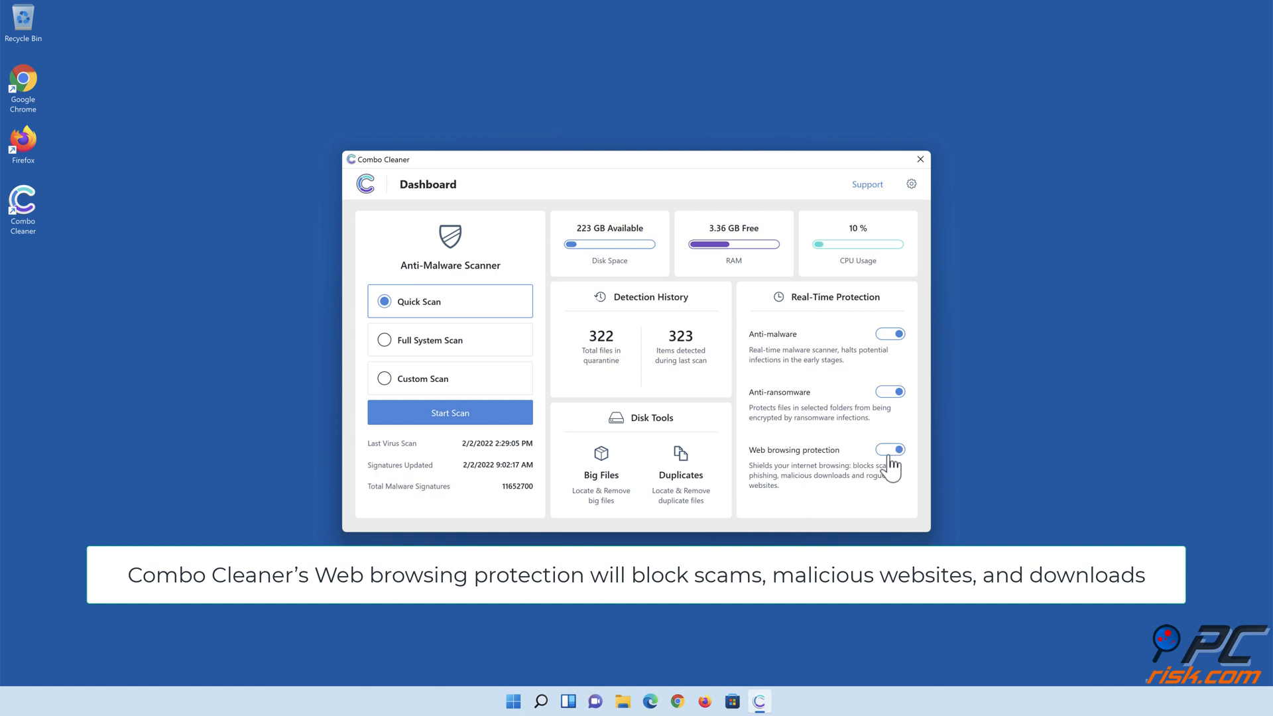